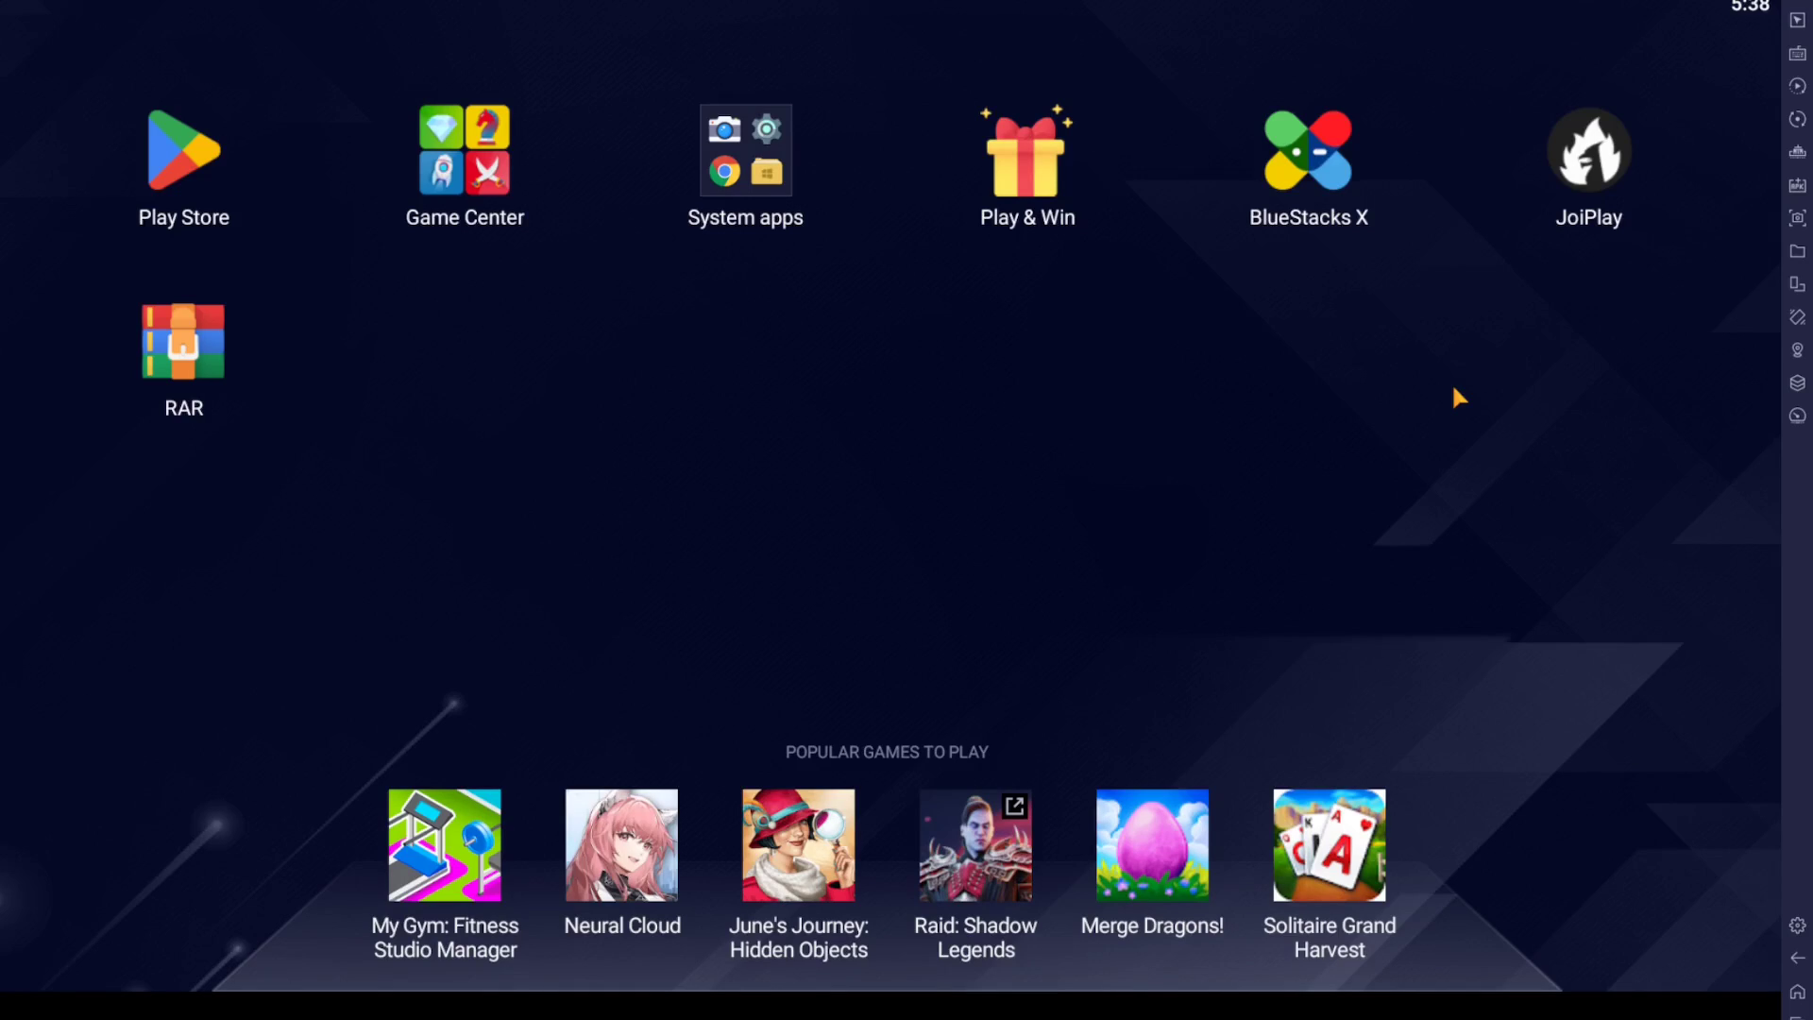
mouse_move(380, 267)
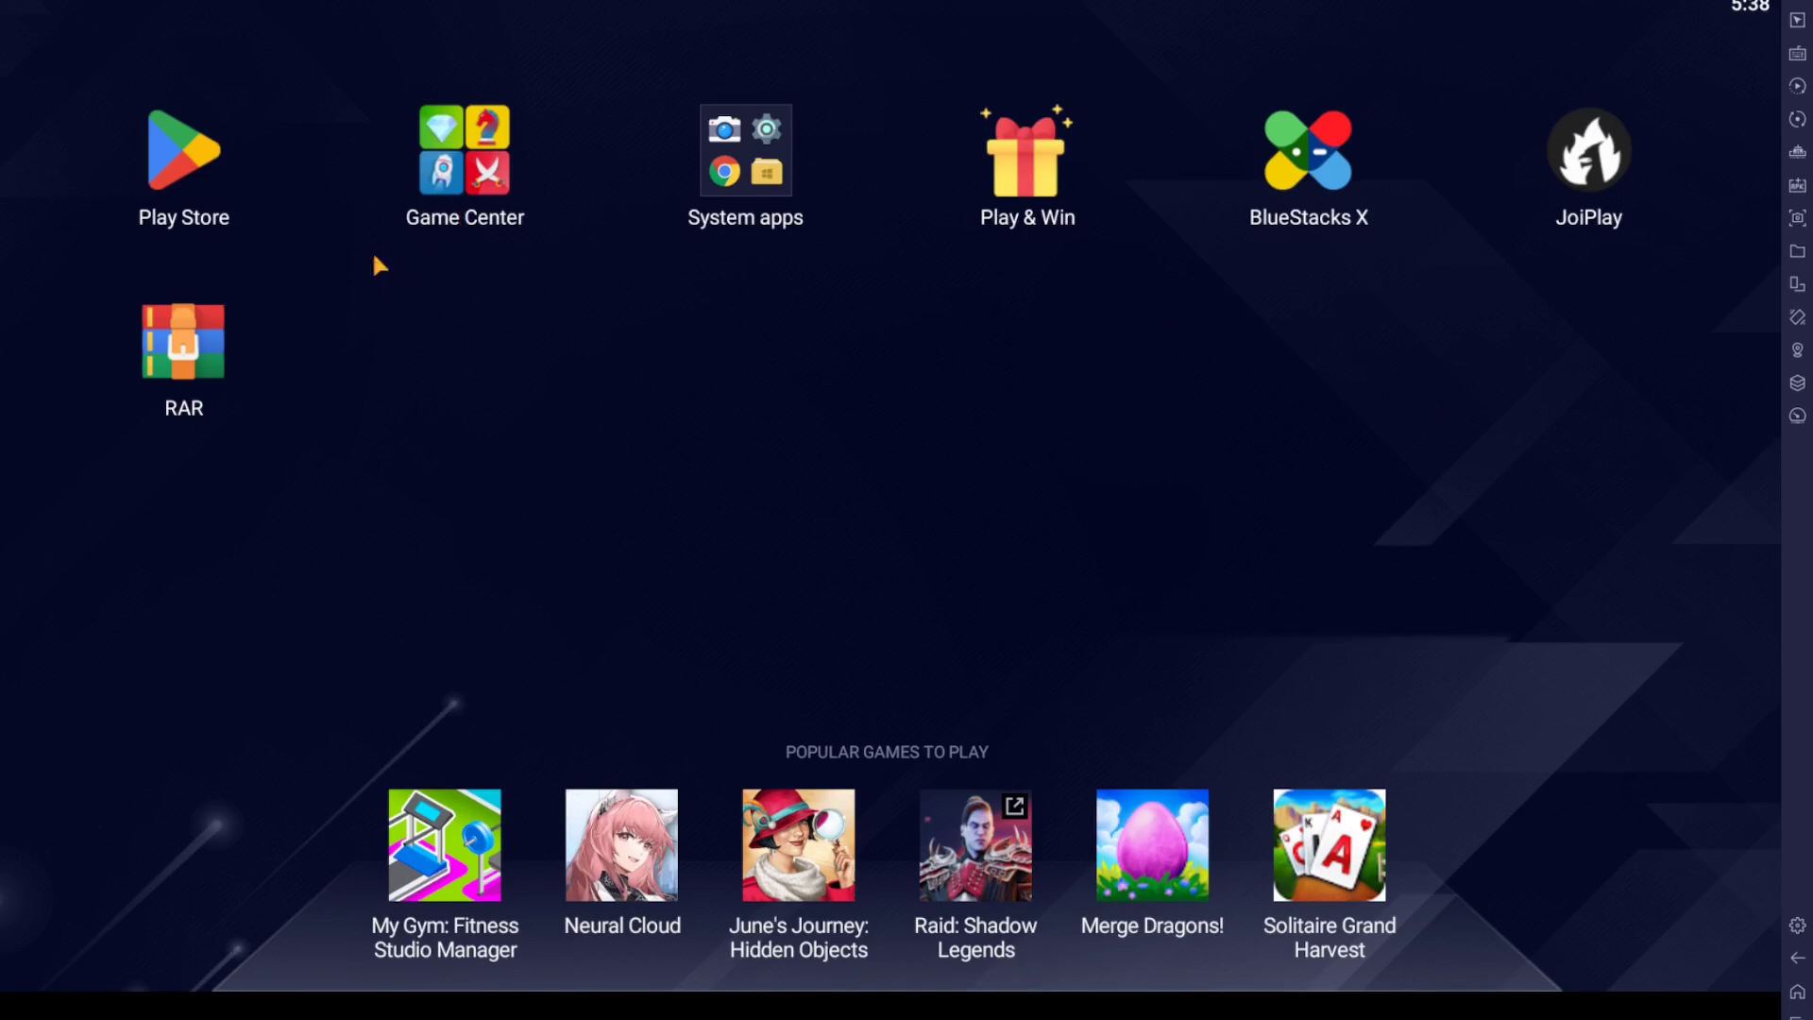
mouse_move(283, 378)
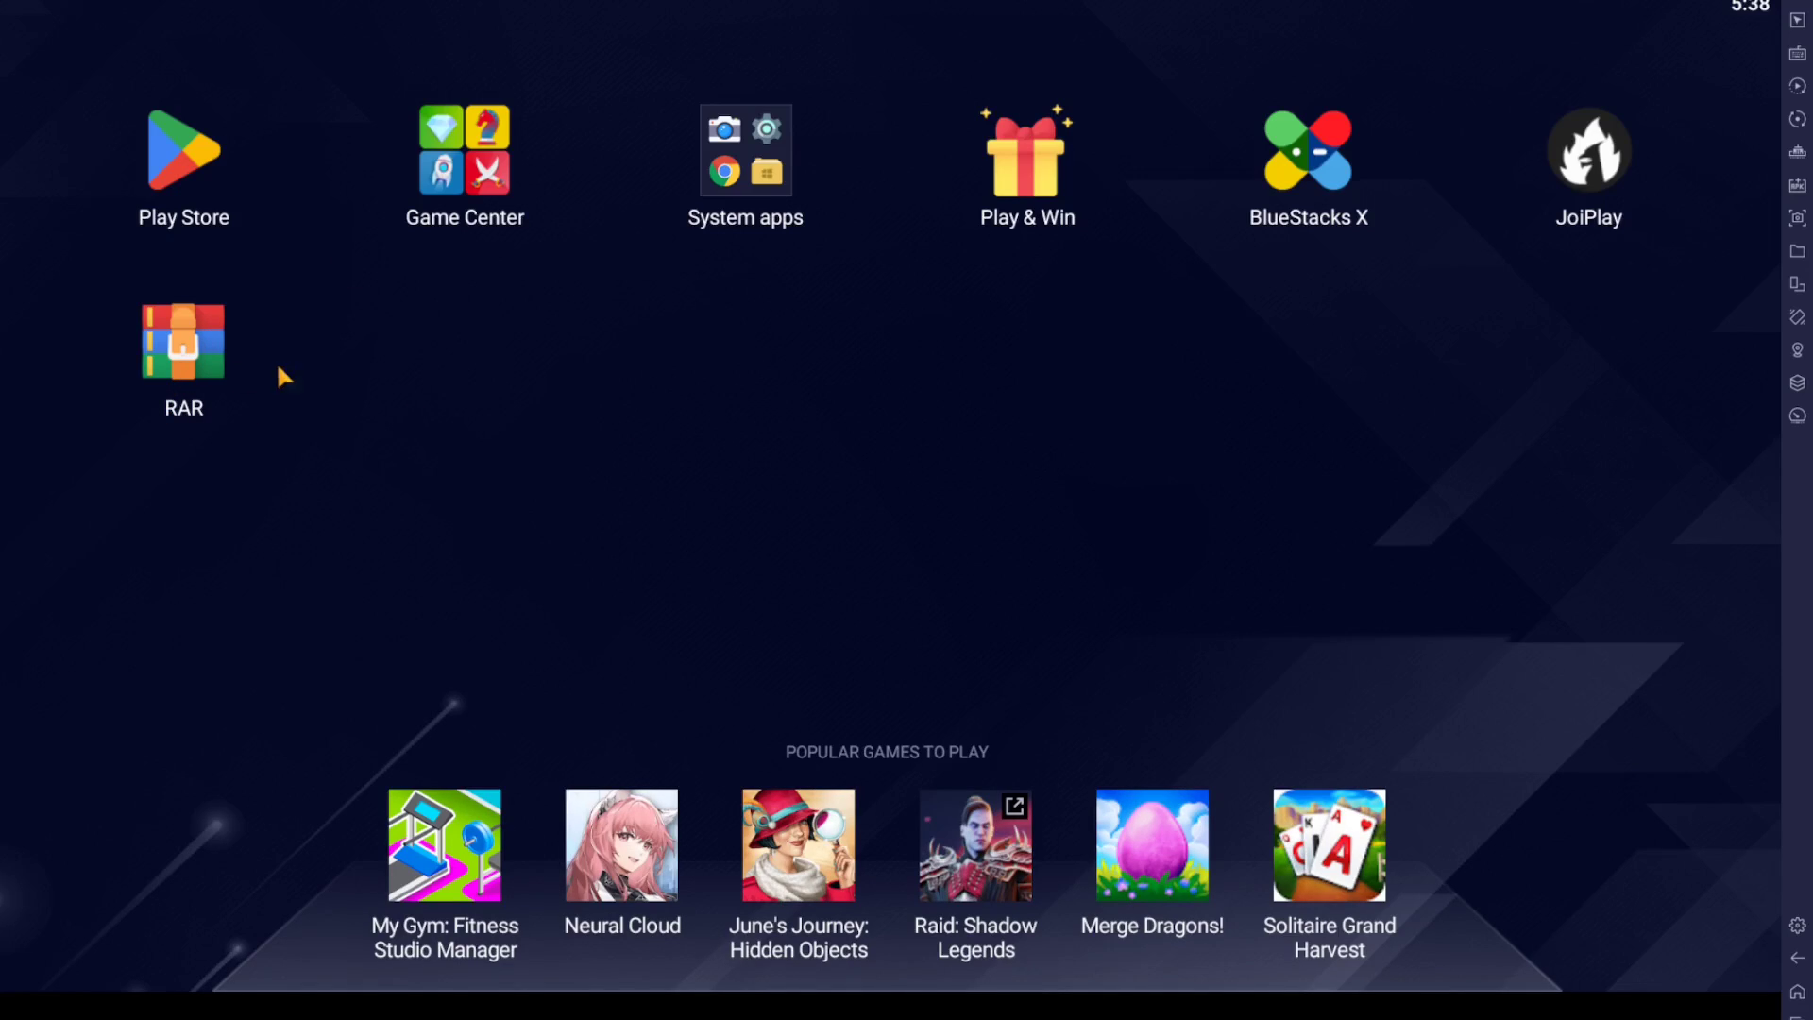
mouse_move(270, 368)
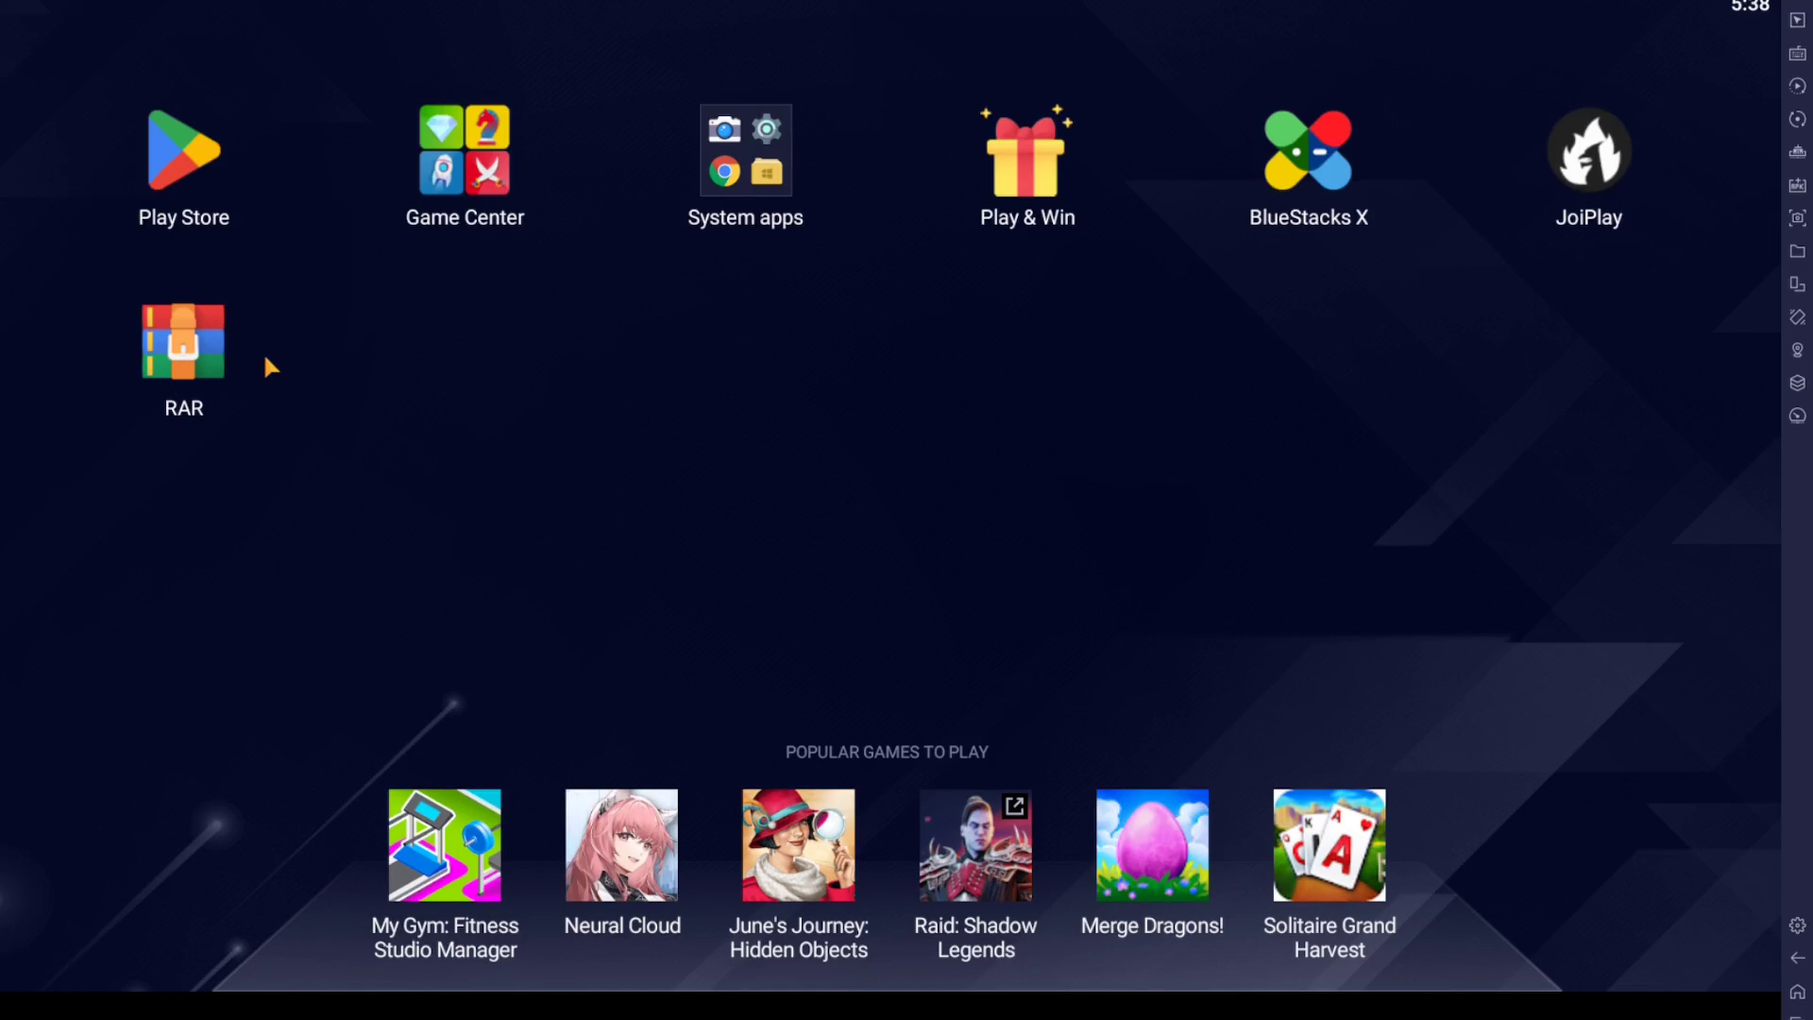
mouse_move(202, 359)
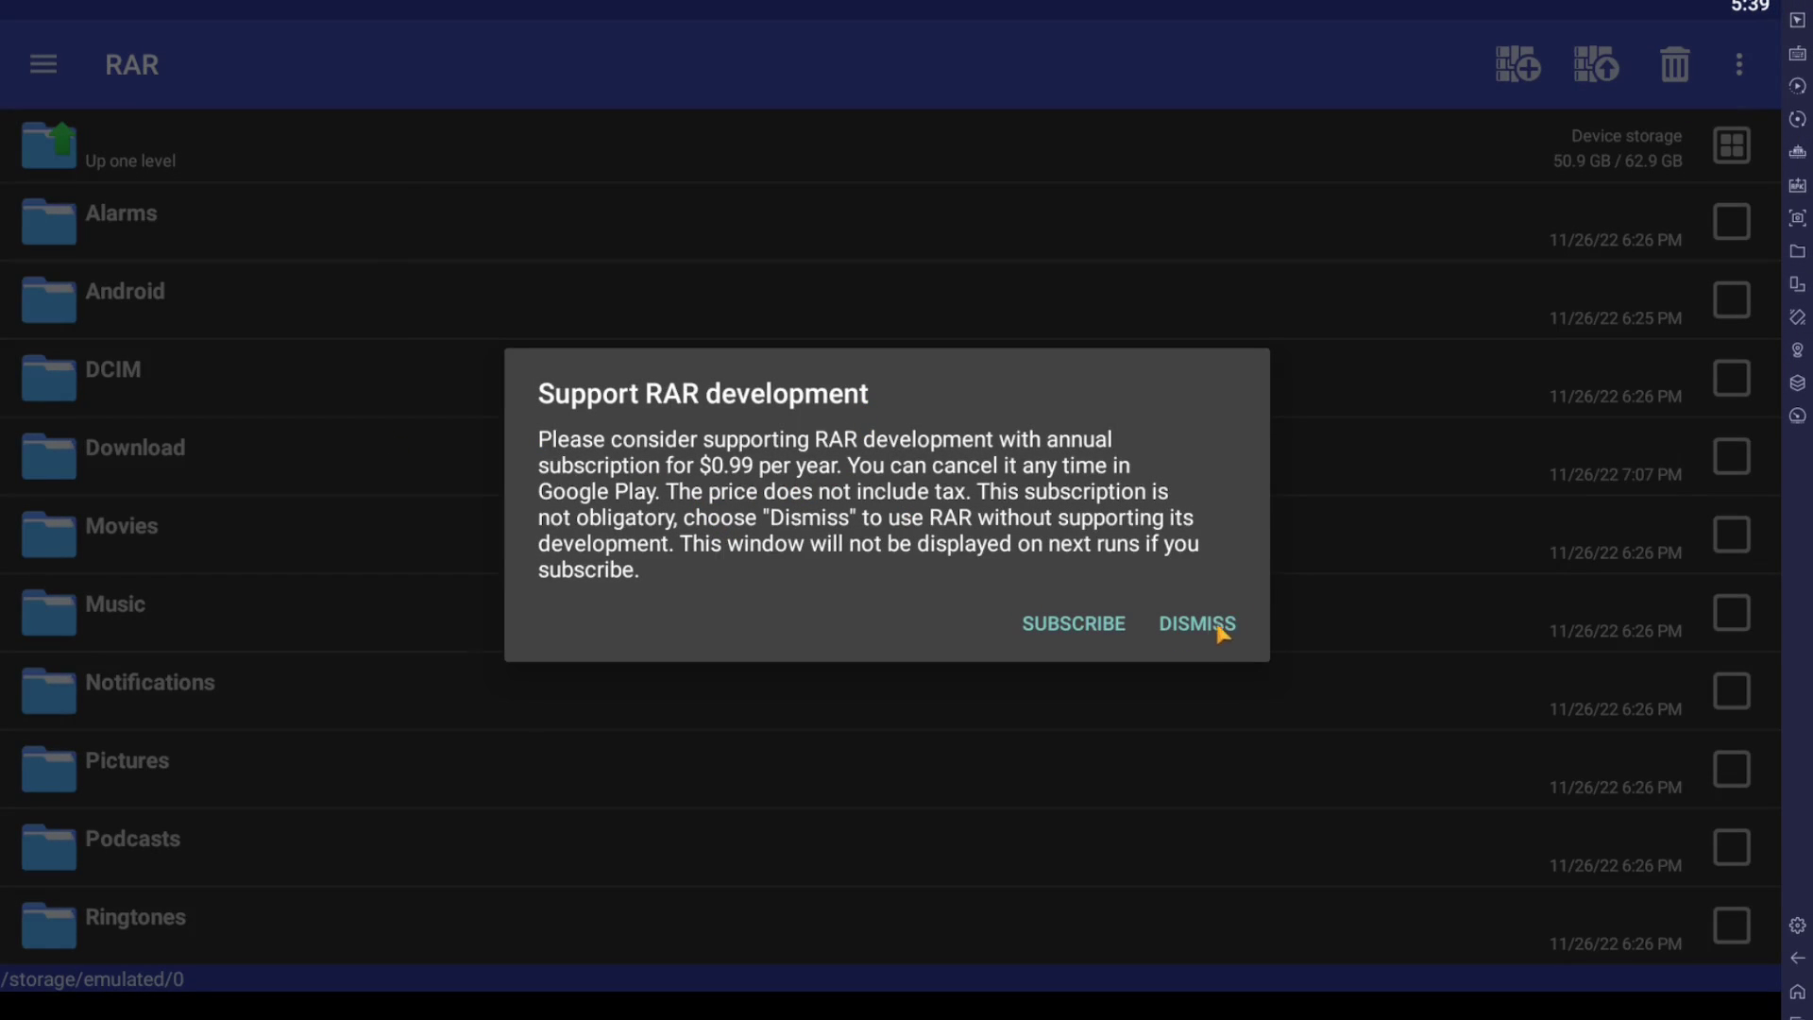
Dismiss the subscription prompt and open infinitefusion_5.0.36.4.zip from the Download folder.
click(1195, 625)
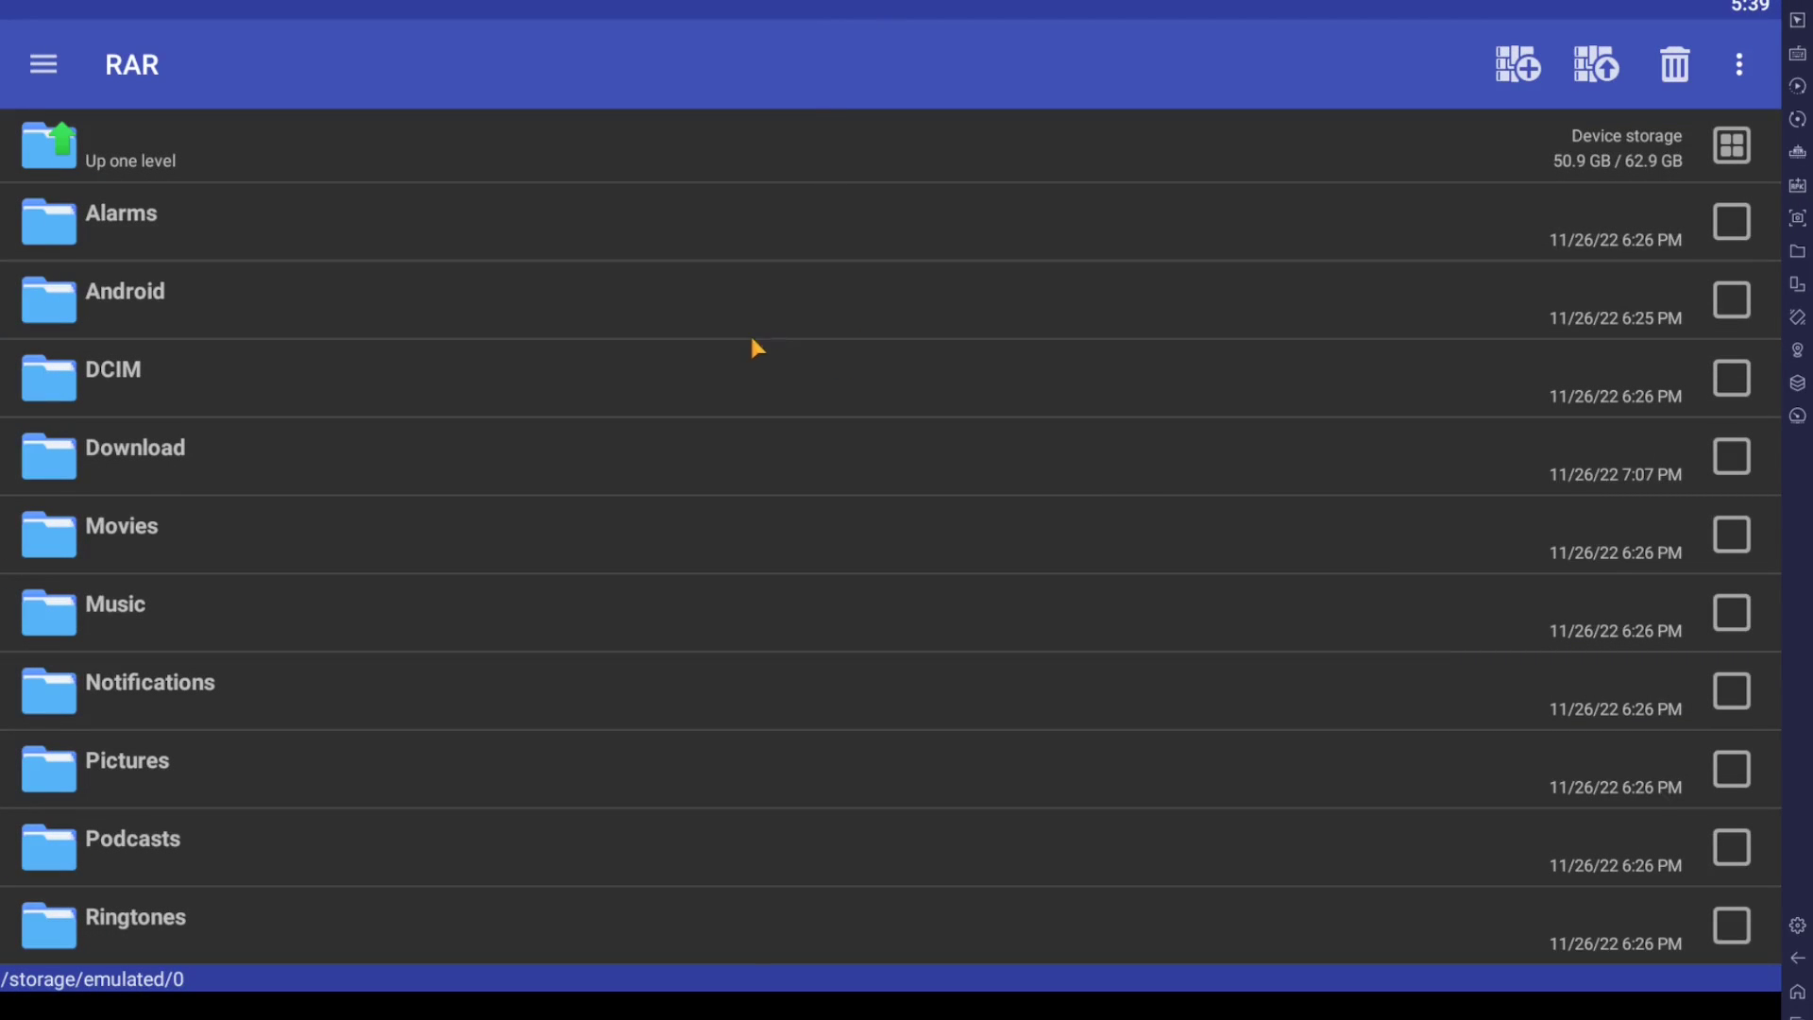
mouse_move(186, 457)
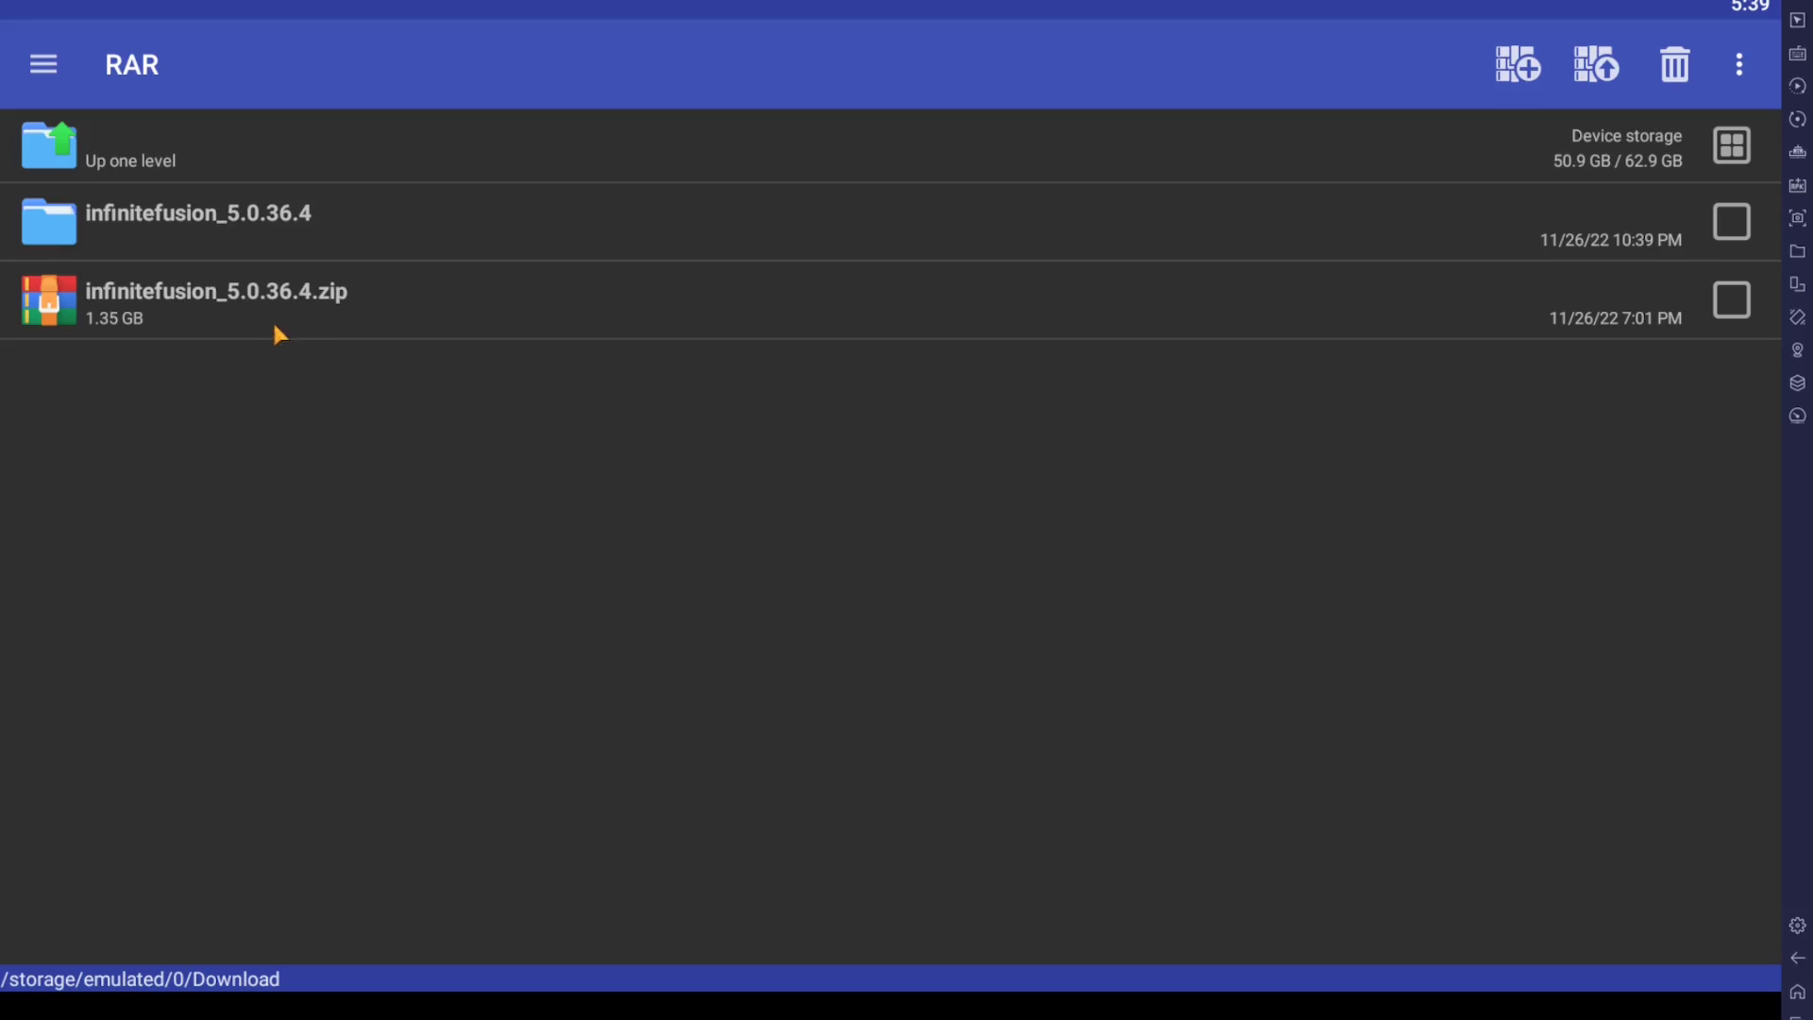
click(215, 303)
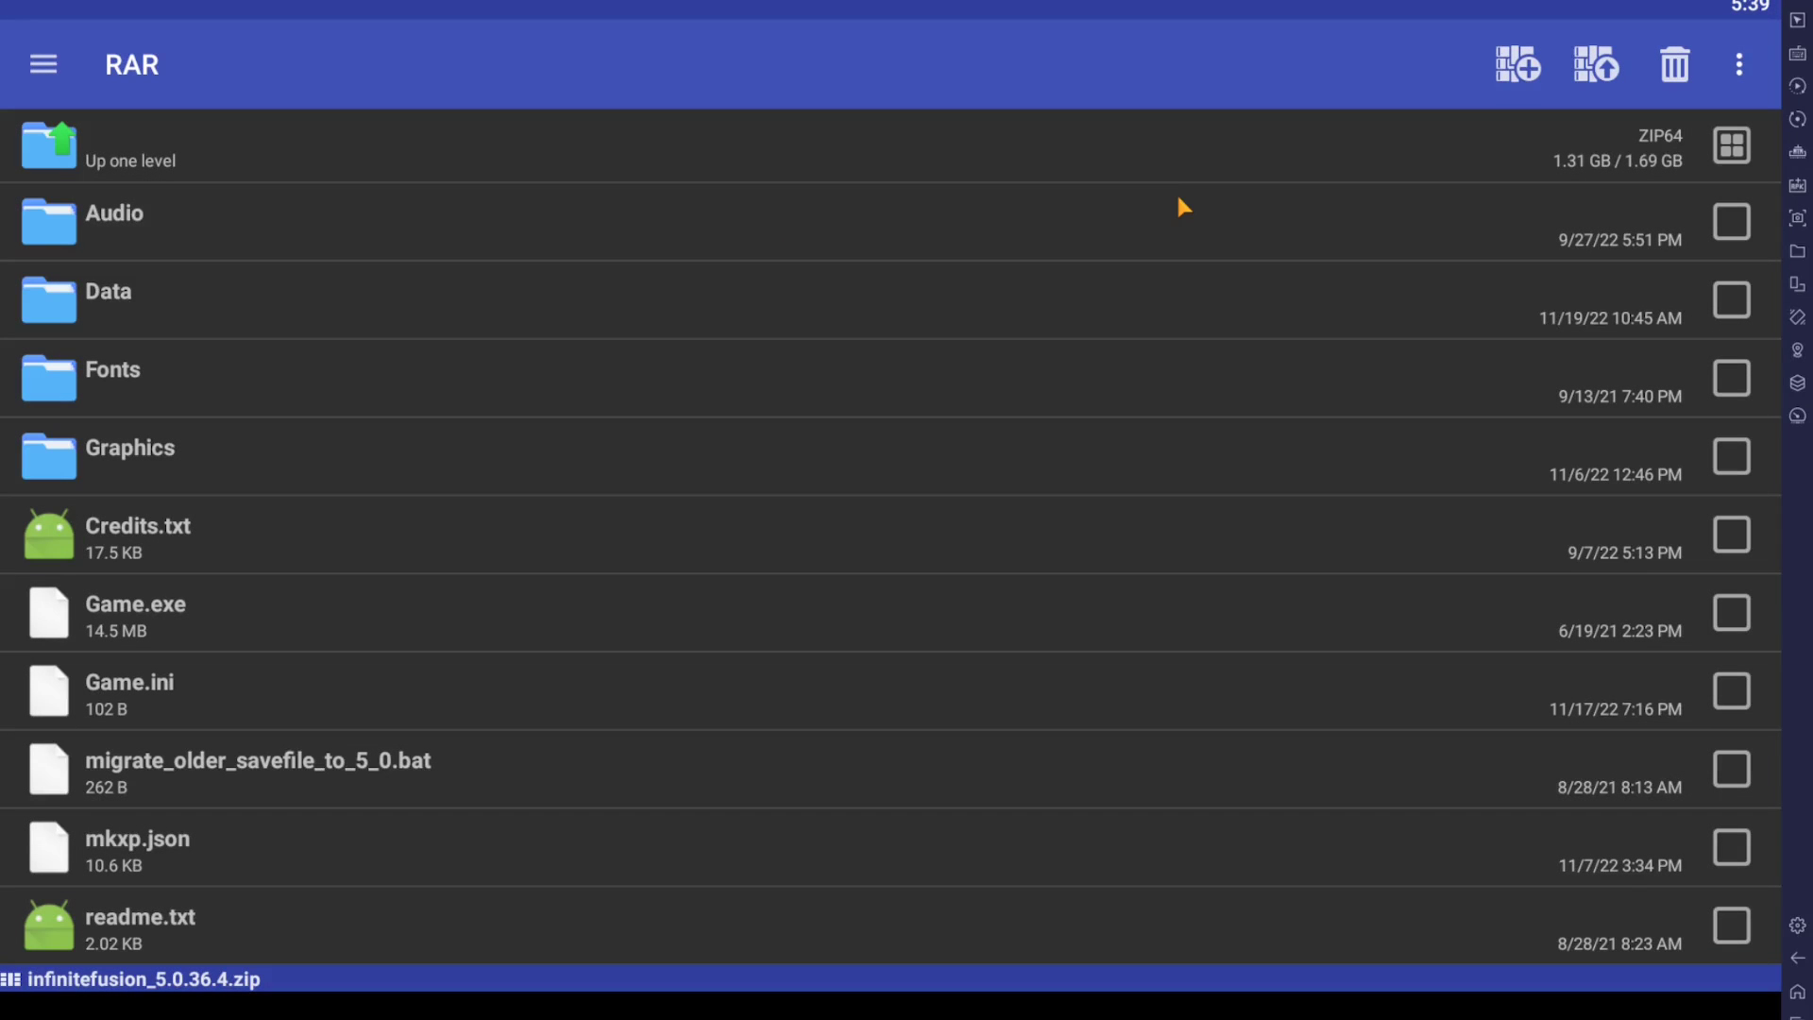
mouse_move(1596, 91)
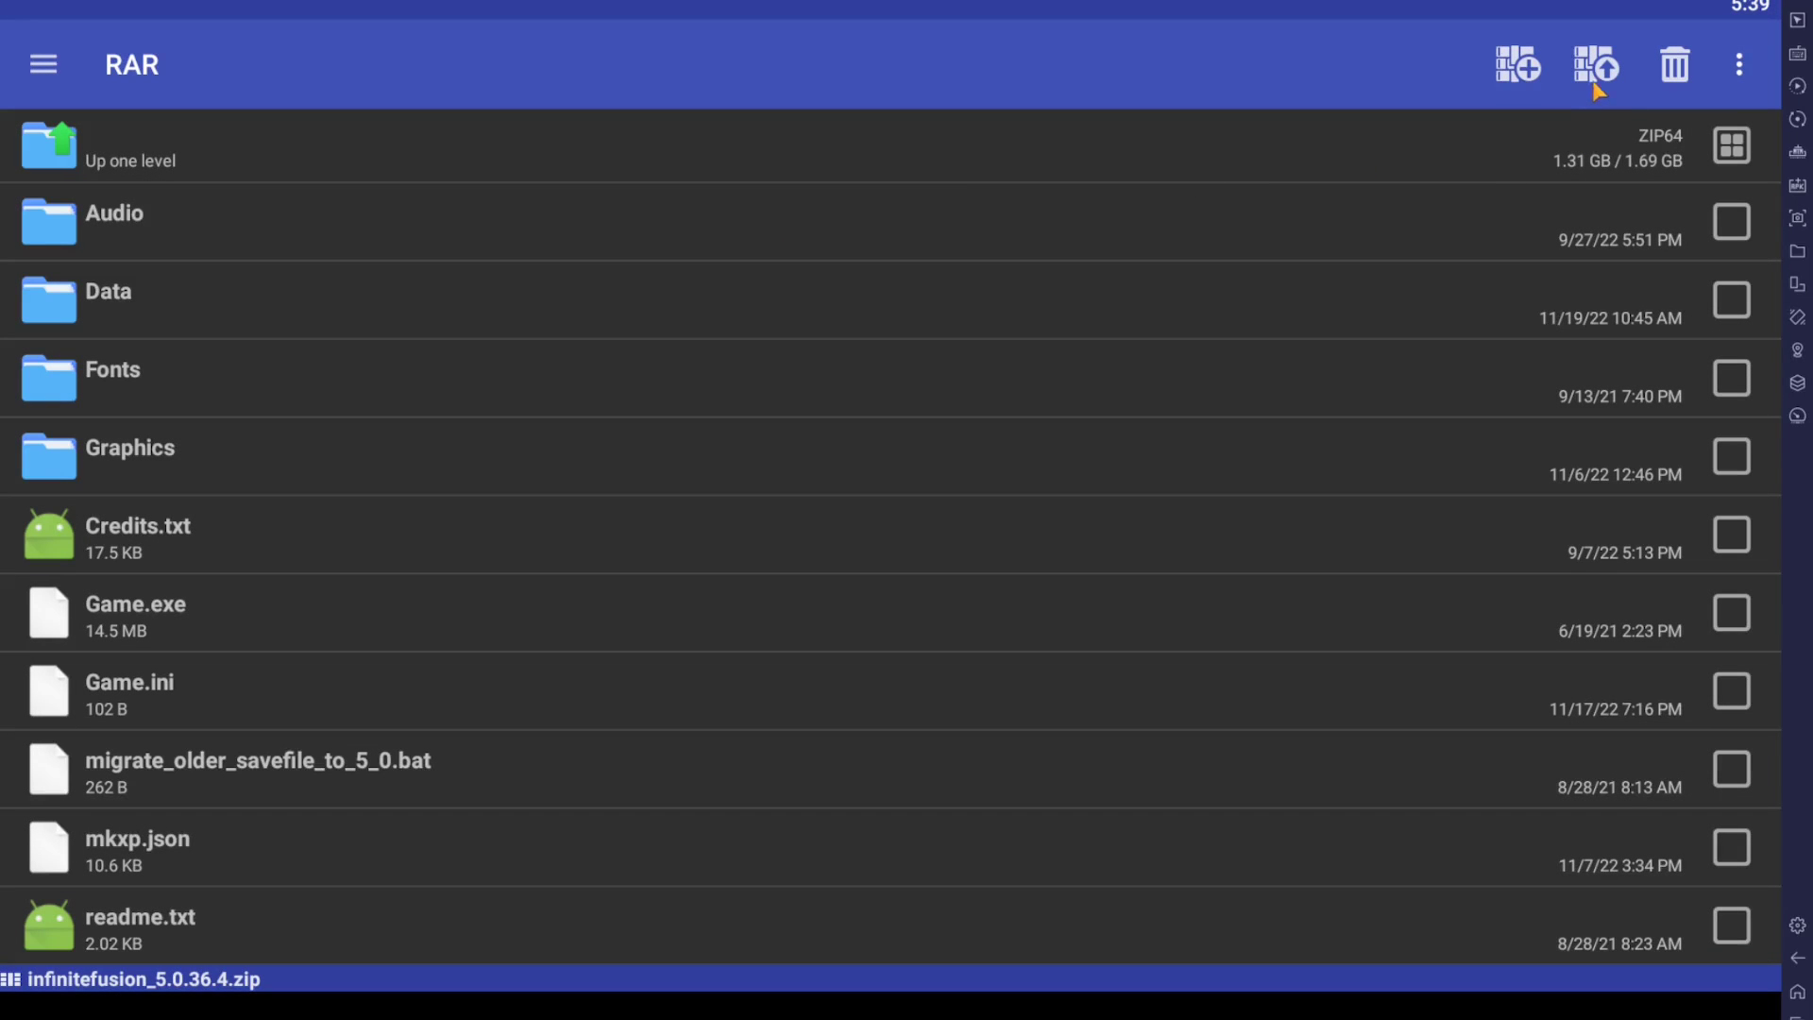
Review the Extraction options and destination path for the archive, then cancel the extraction.
click(1596, 65)
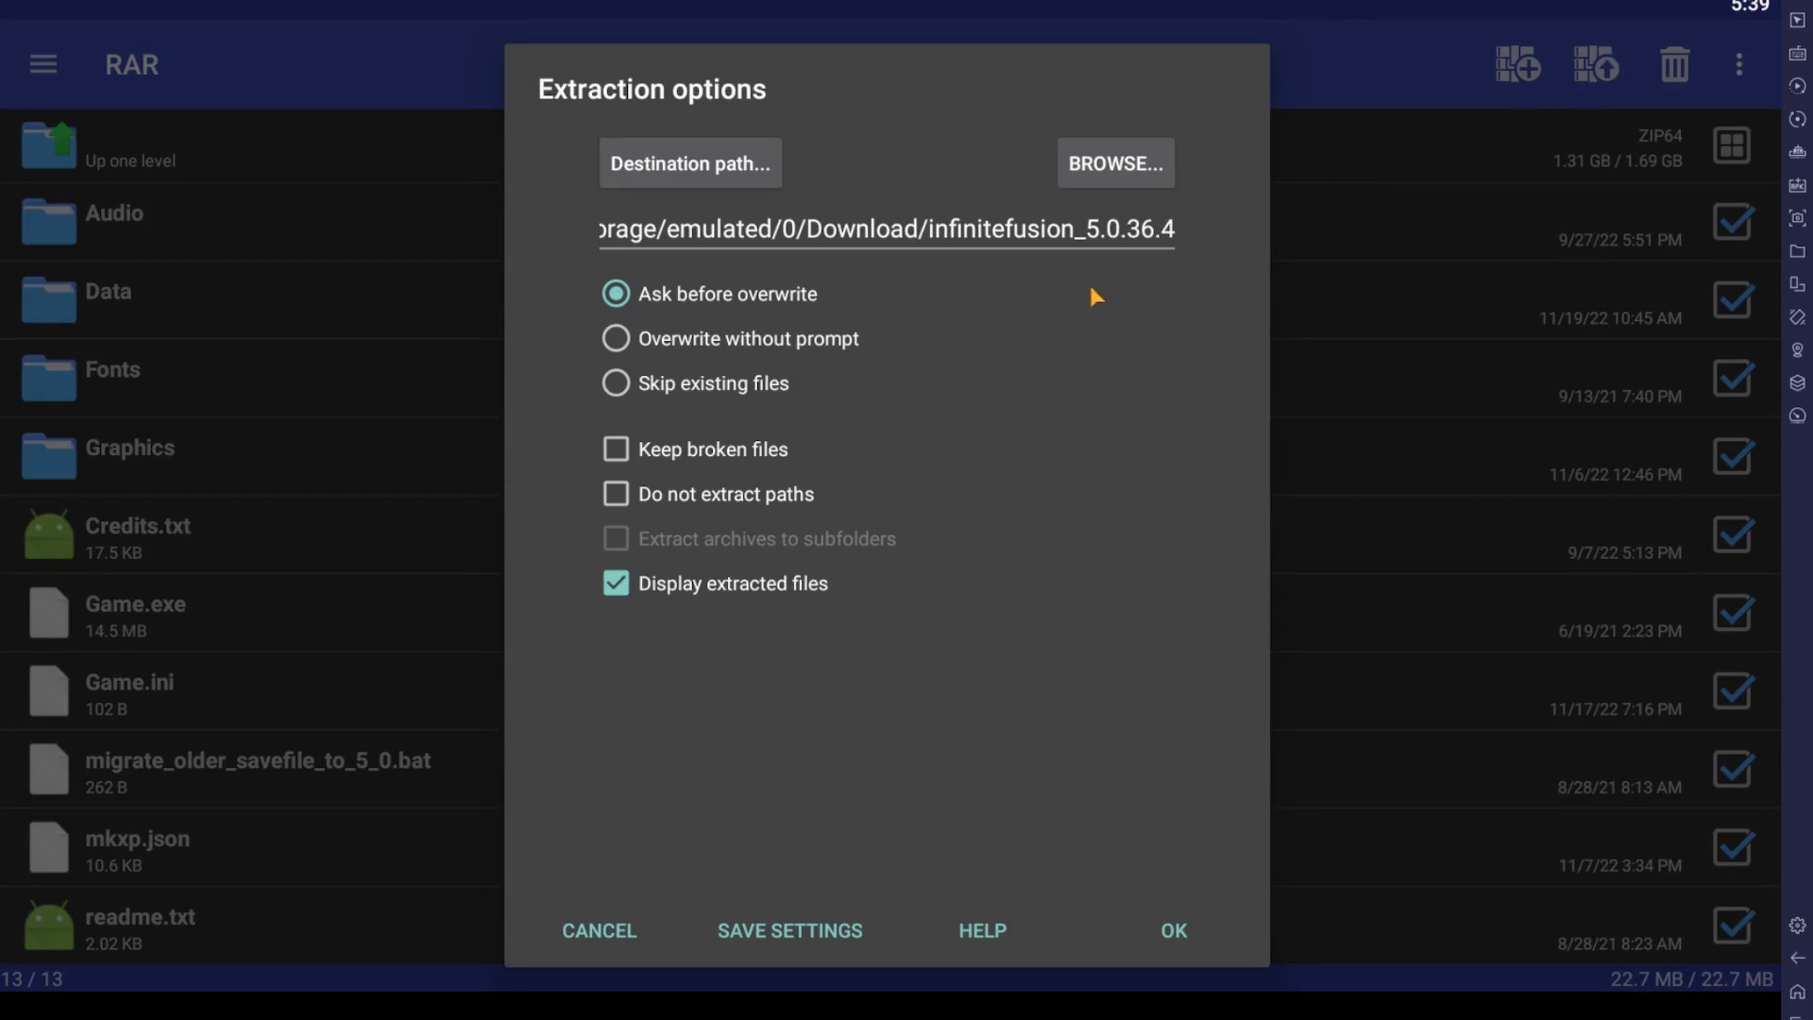
mouse_move(1040, 267)
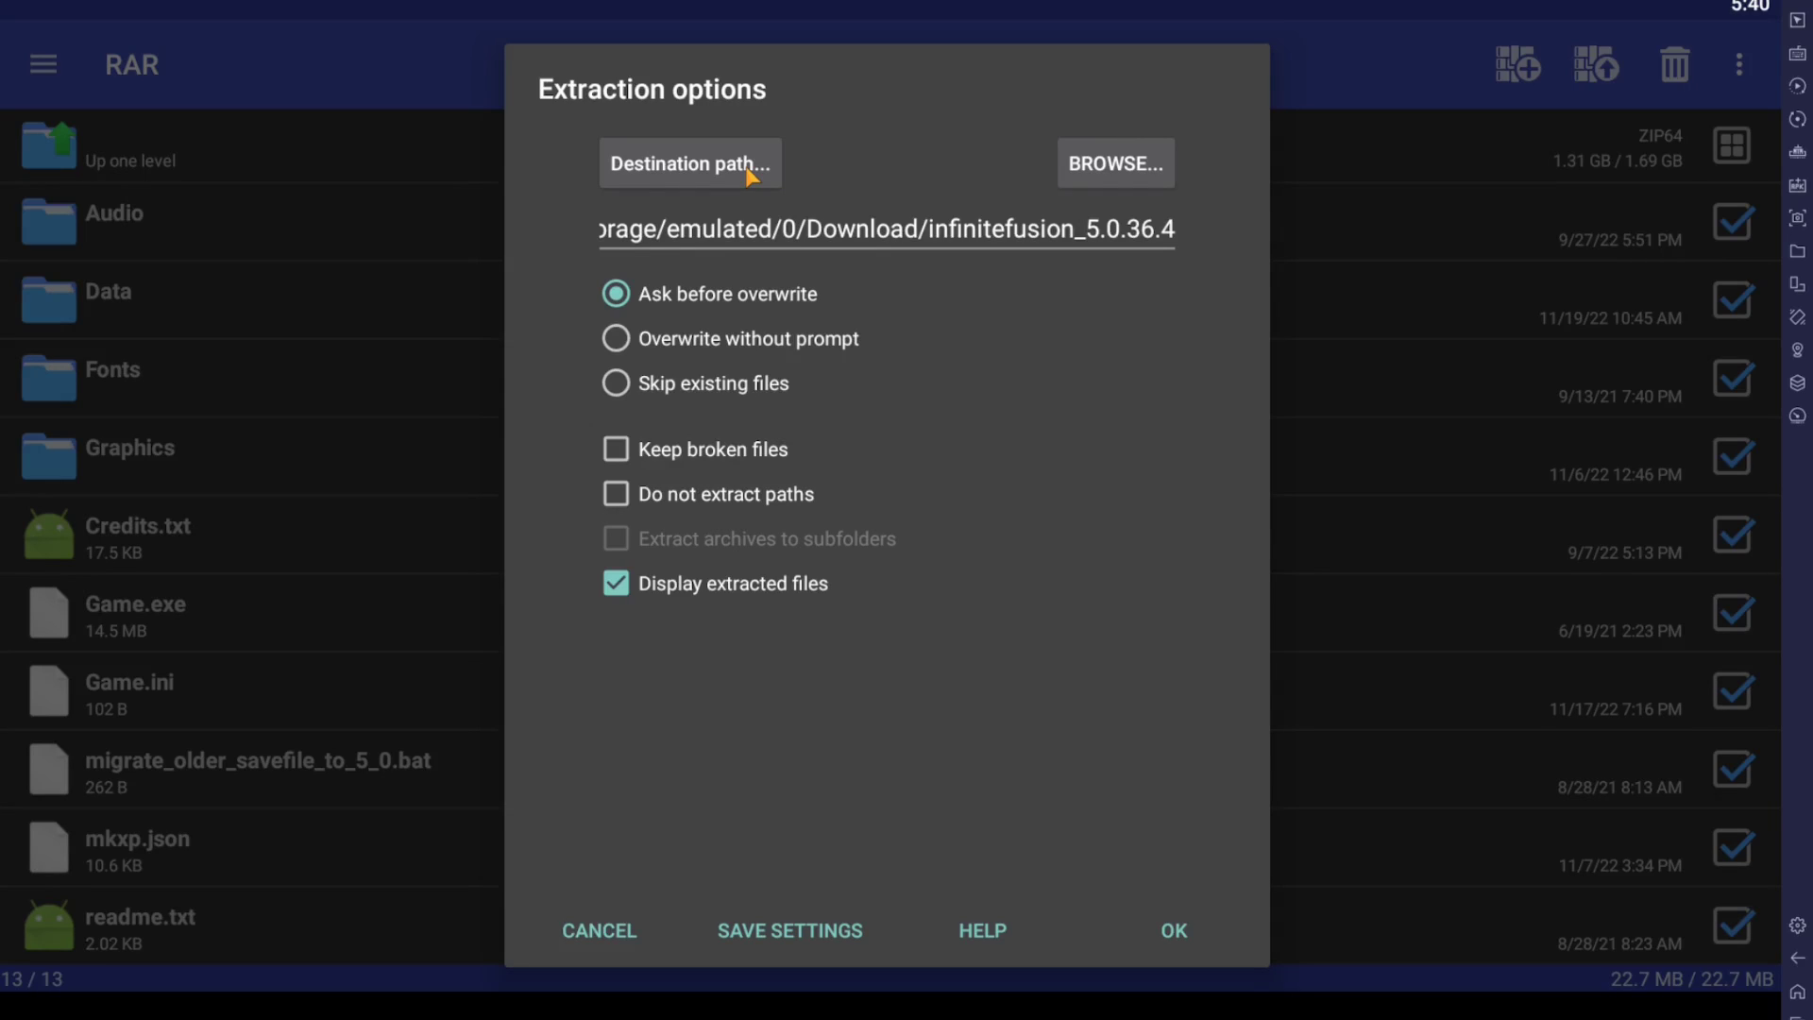
mouse_move(627, 924)
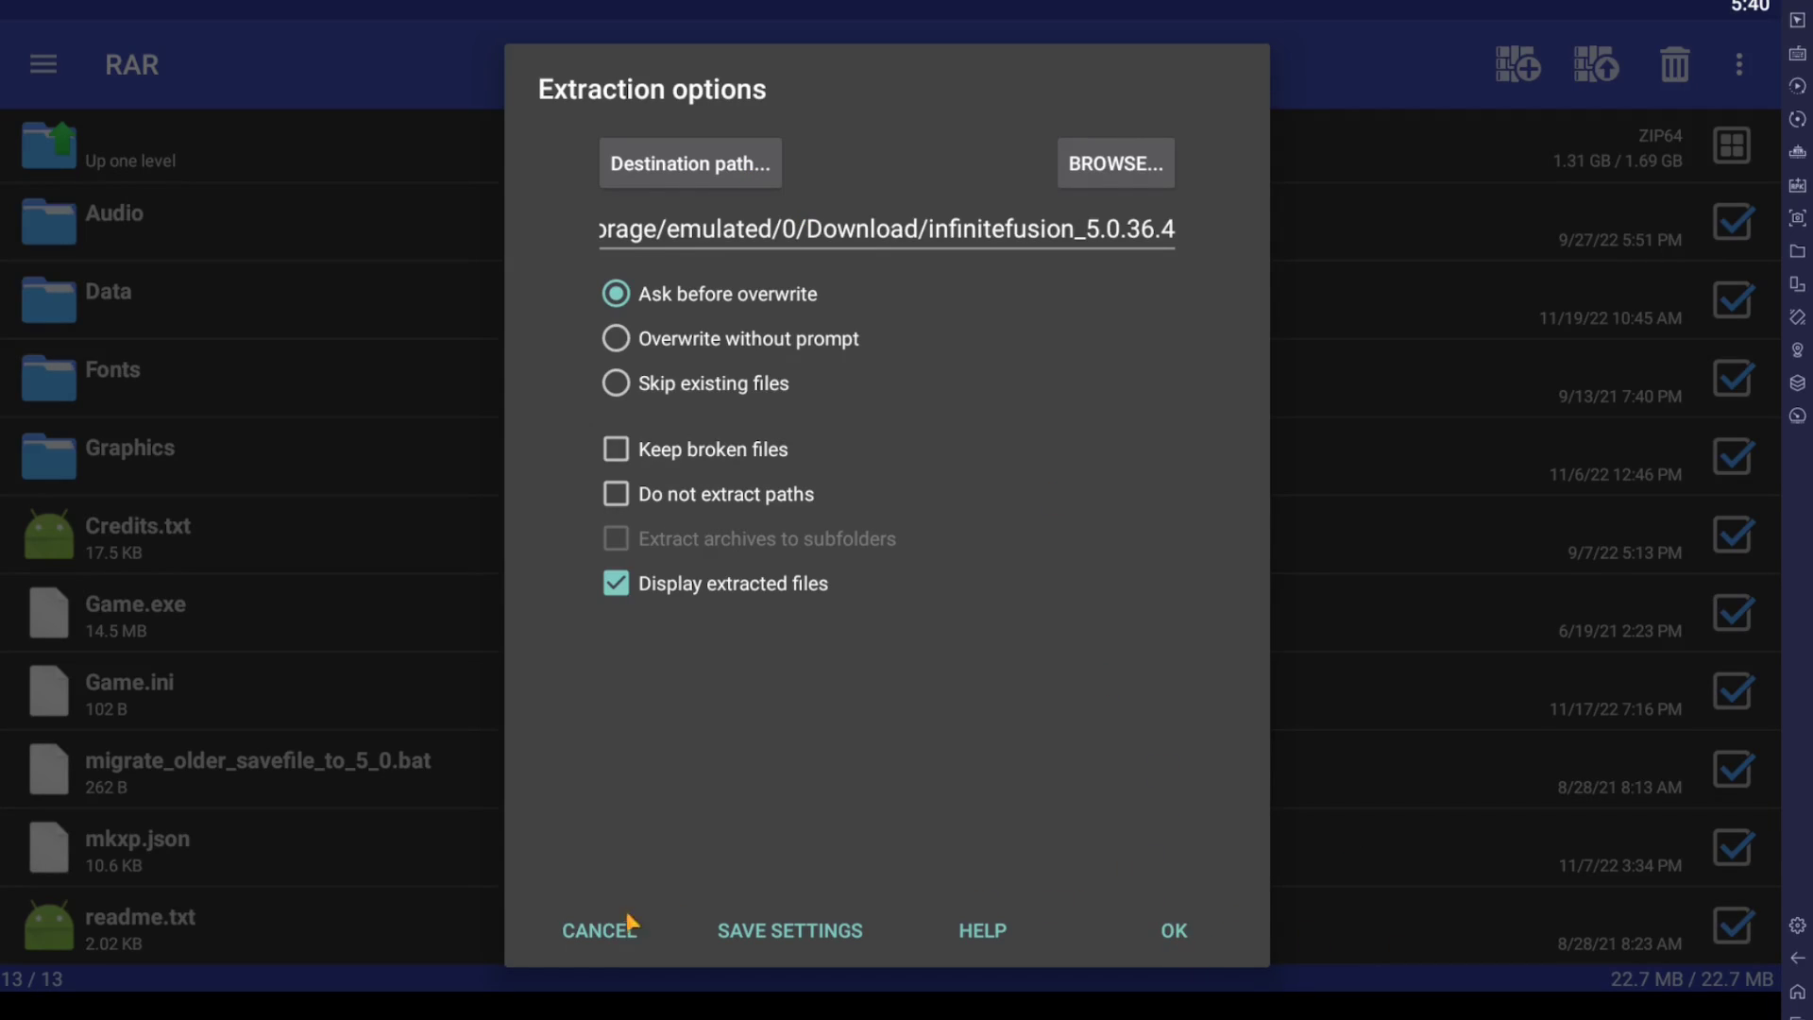
click(1171, 929)
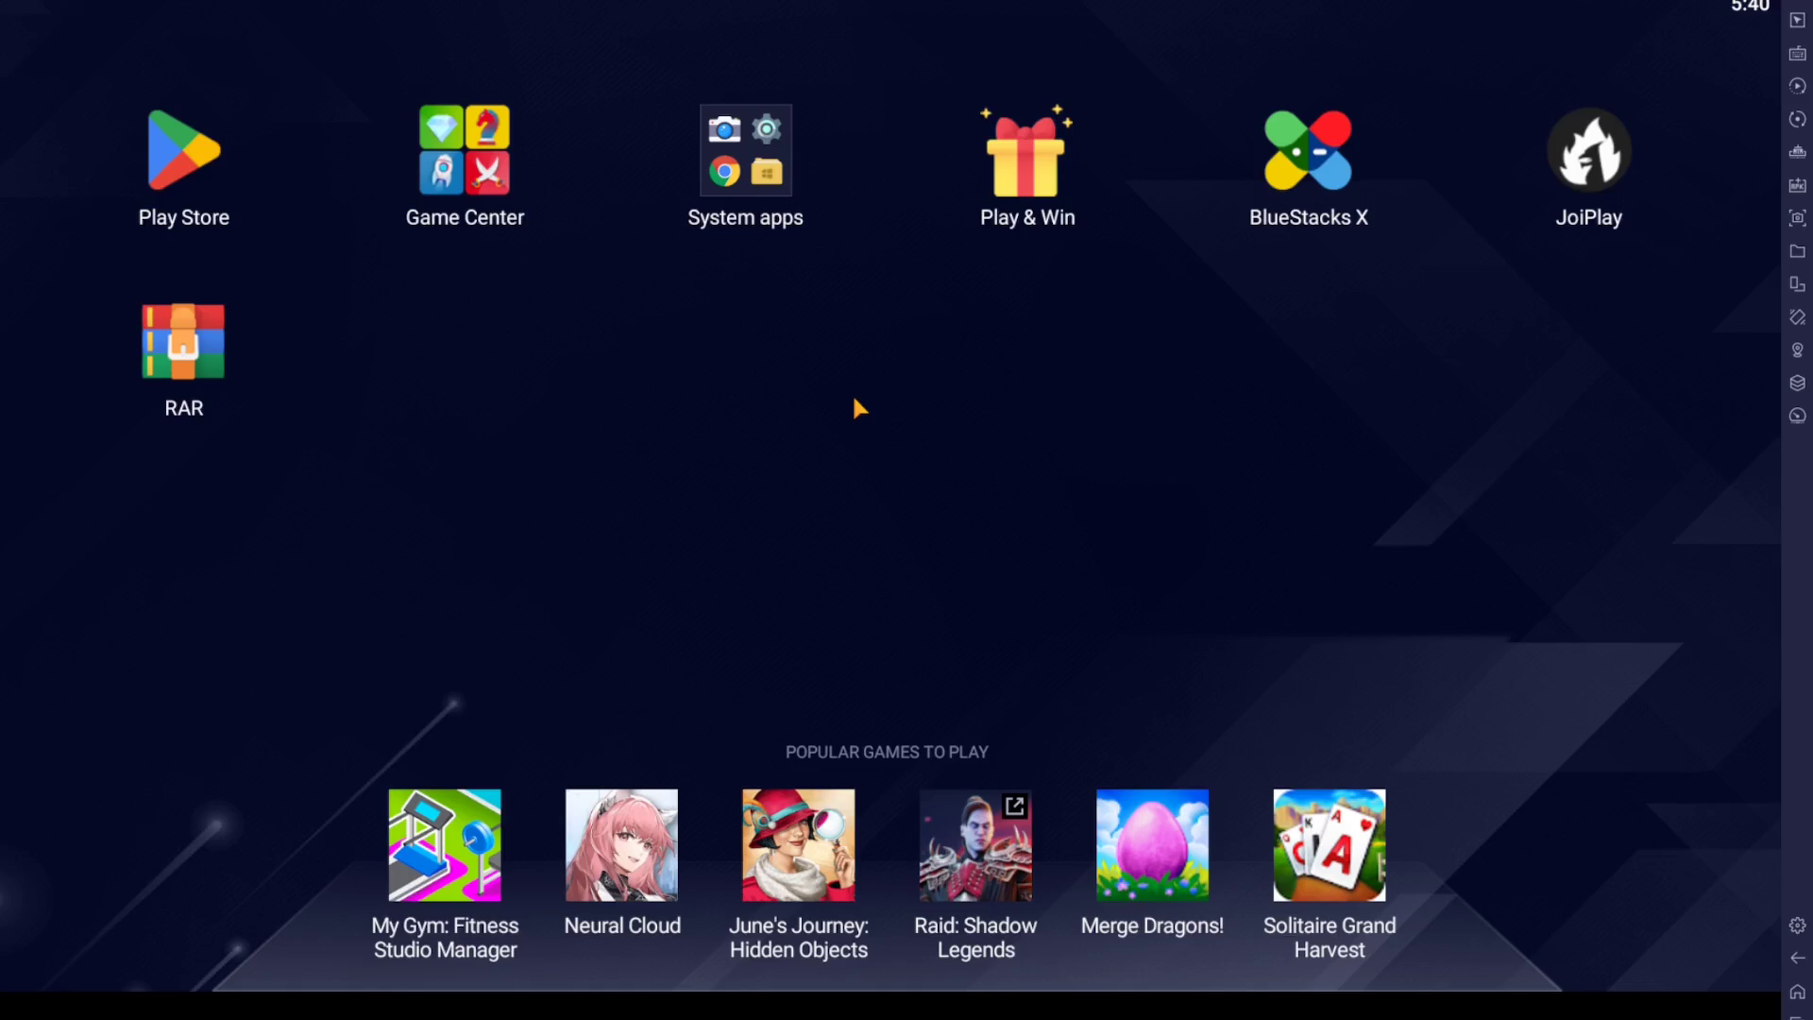
mouse_move(992, 368)
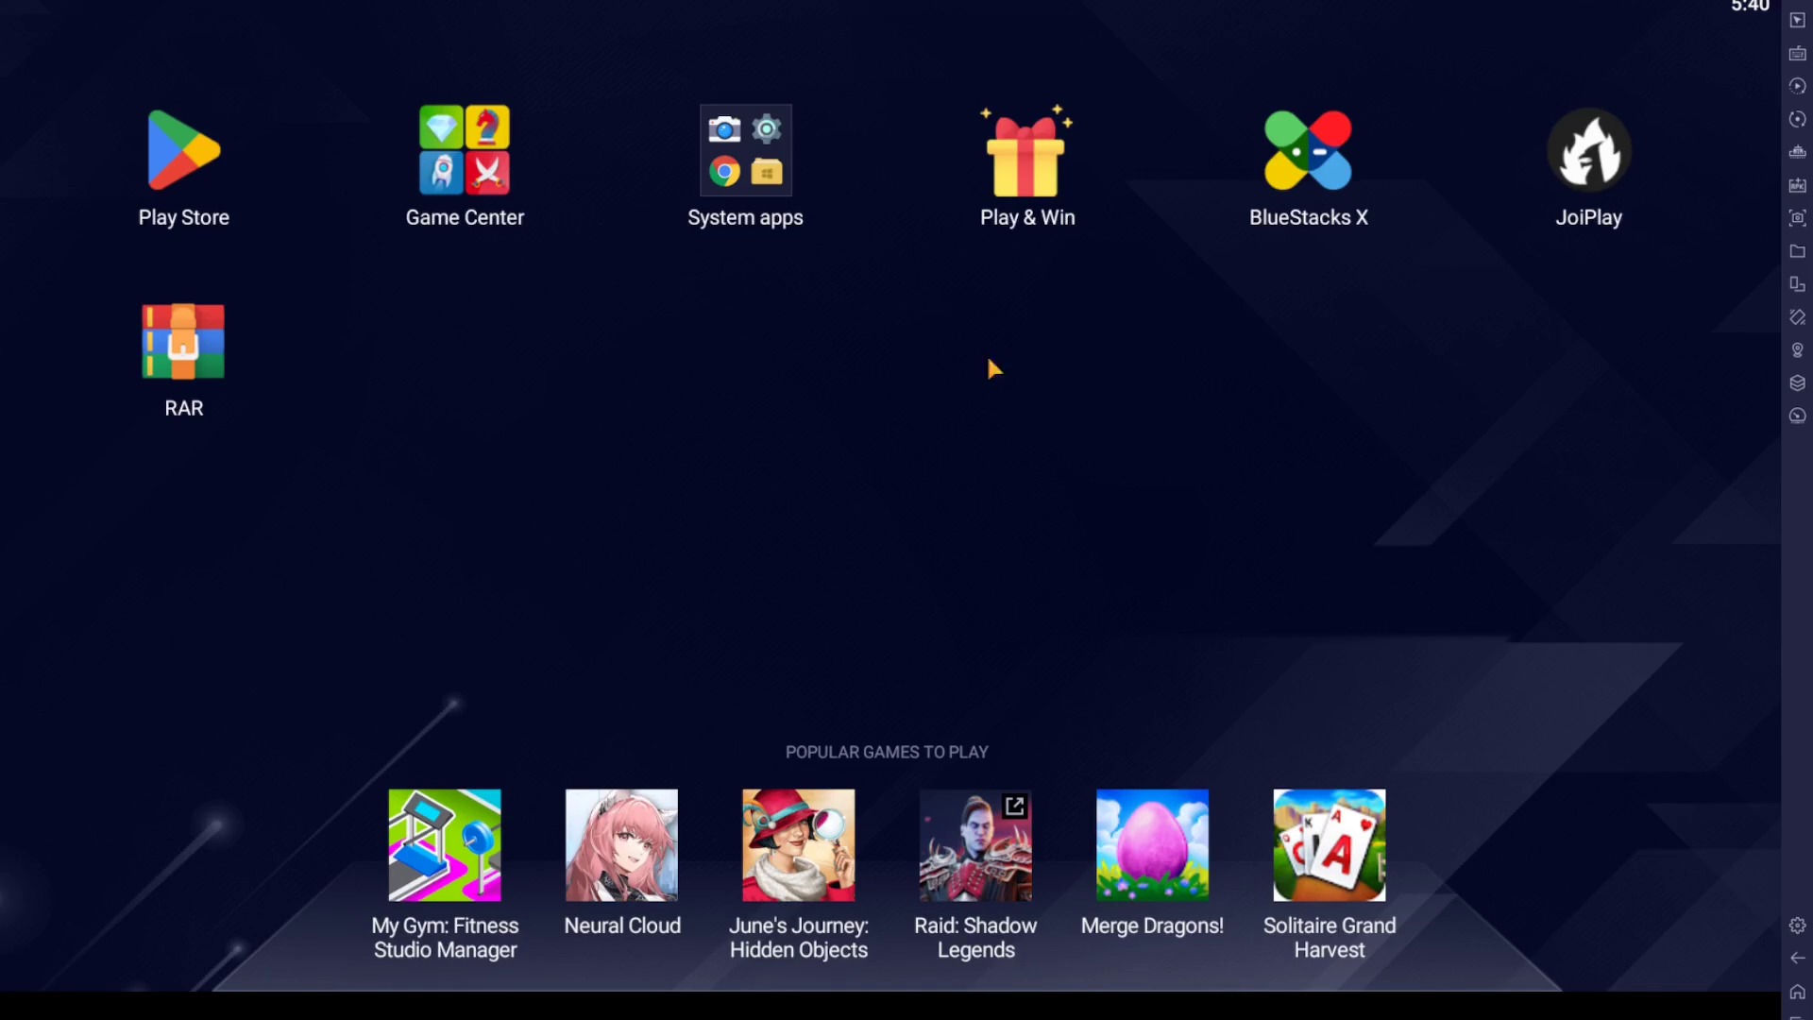
mouse_move(1568, 83)
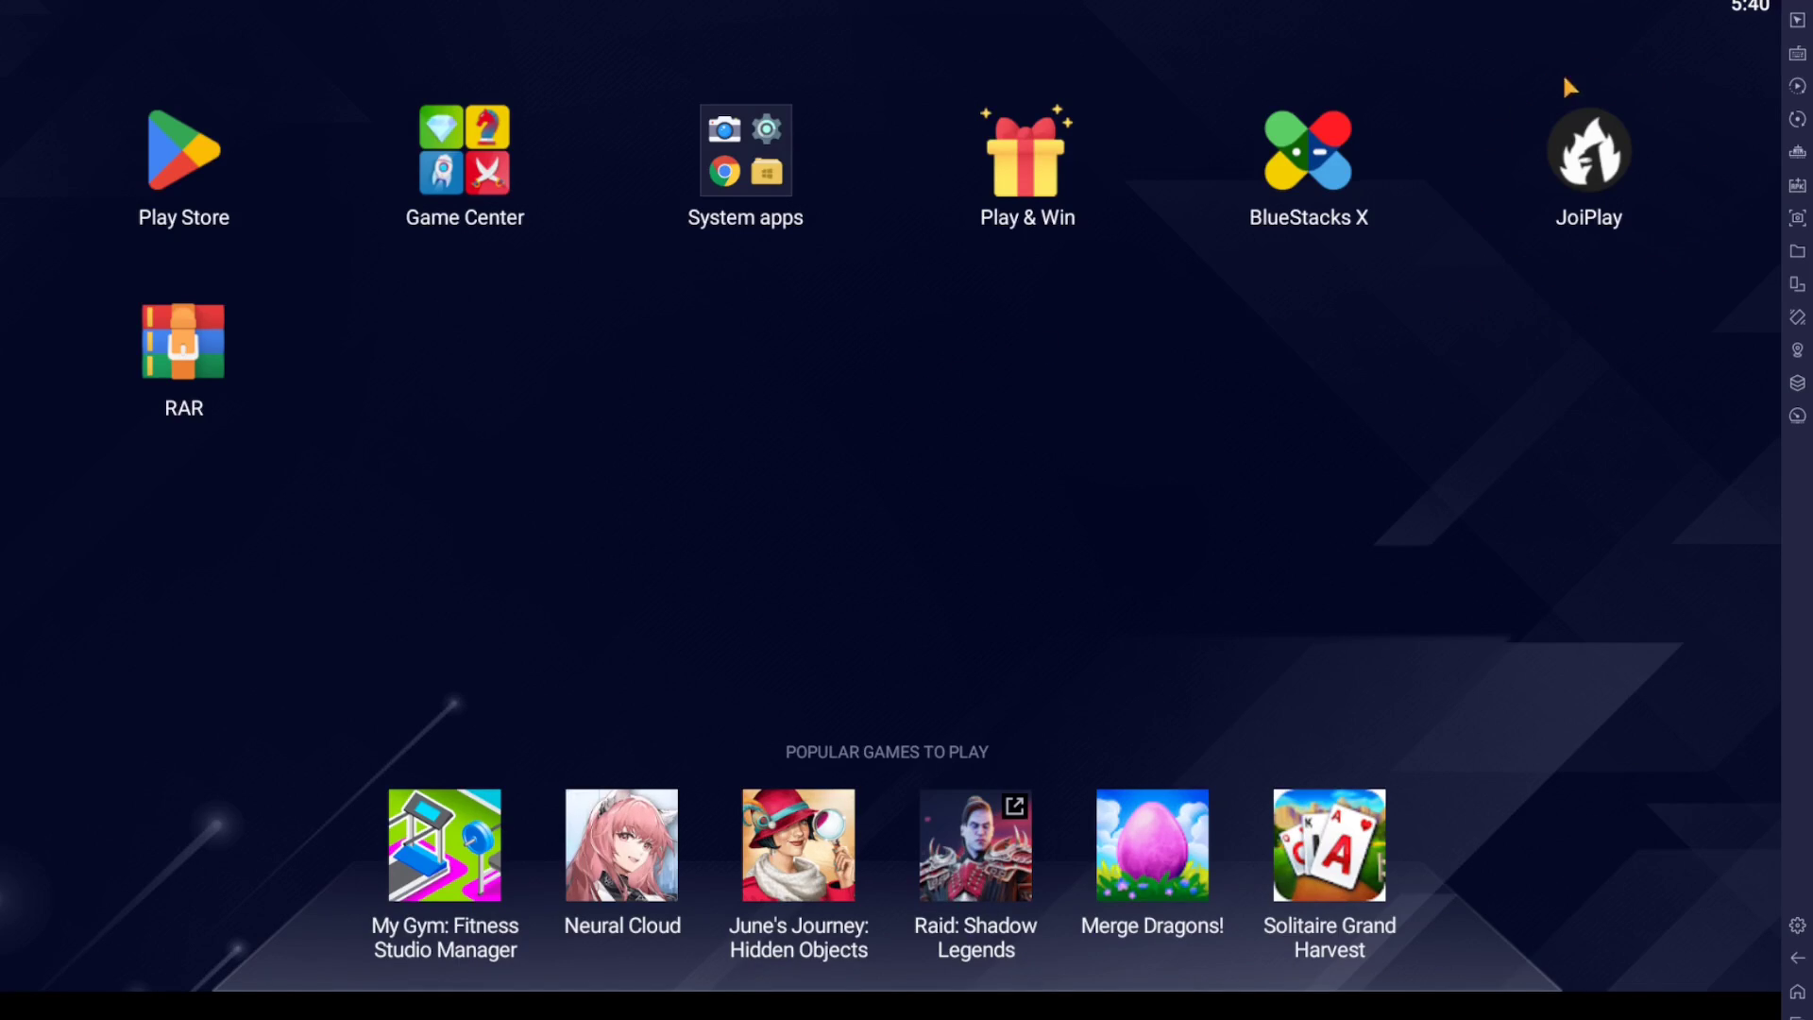
mouse_move(1519, 229)
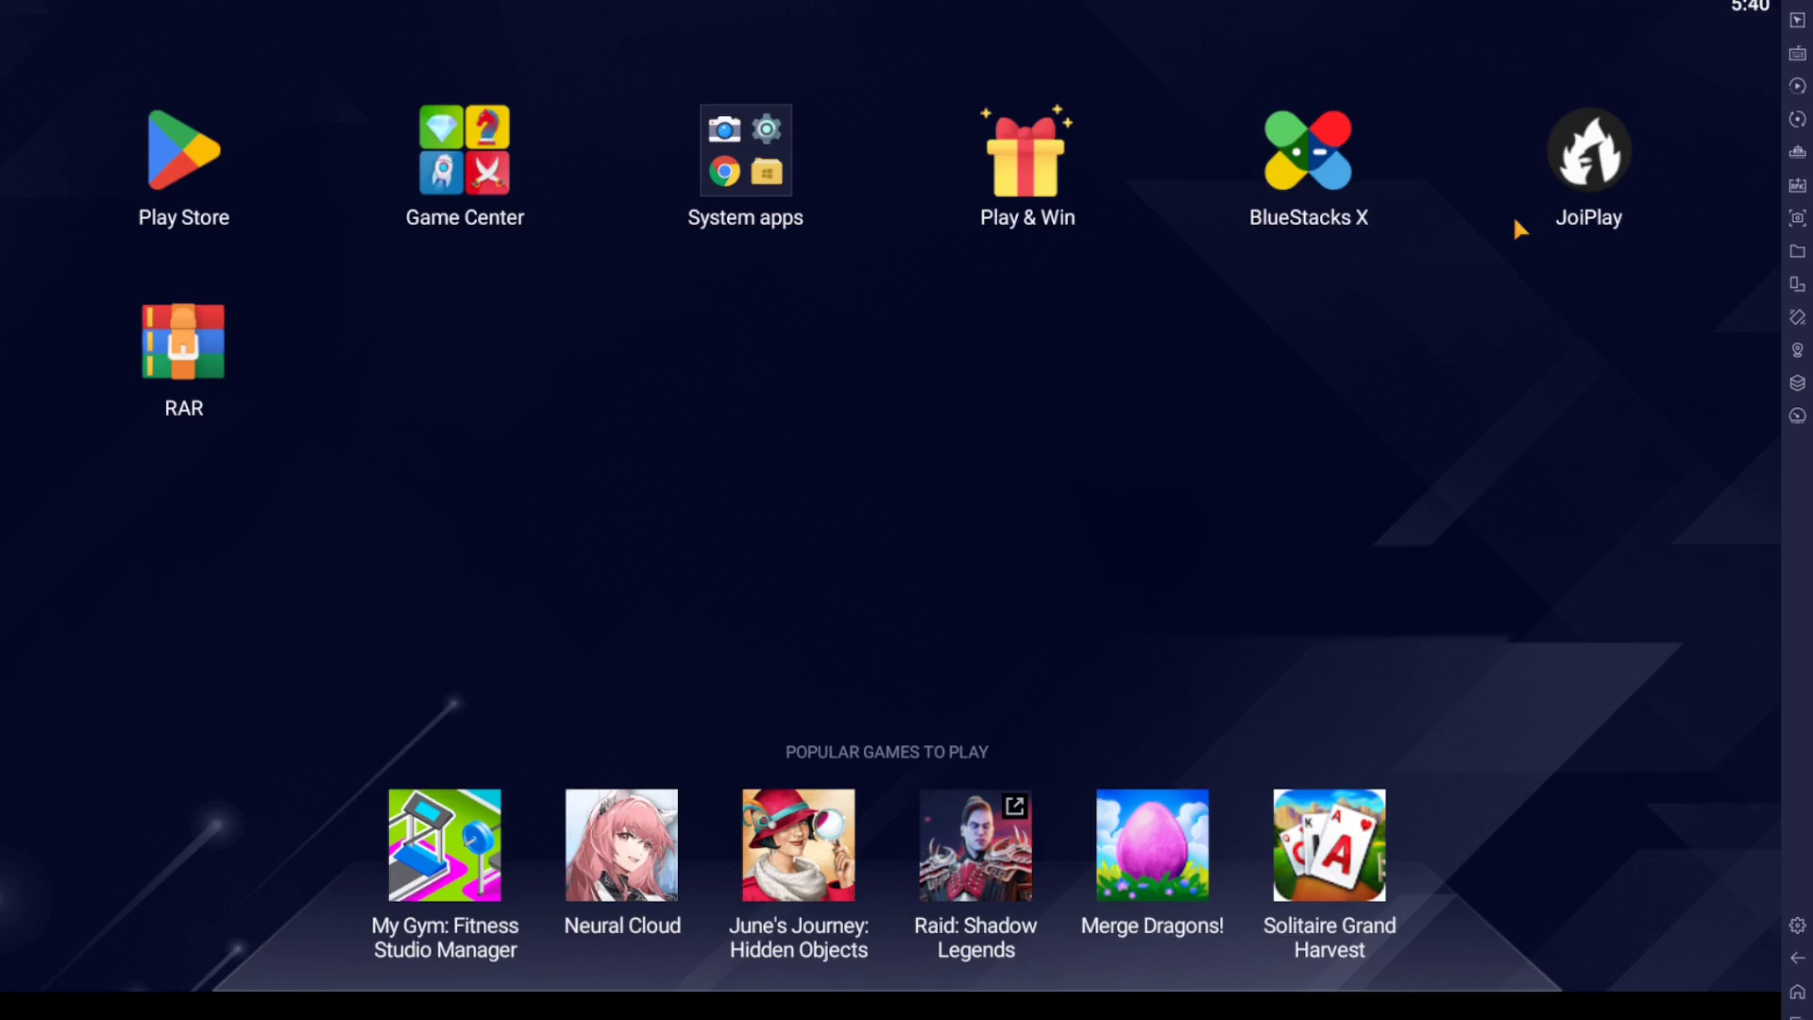
mouse_move(1358, 224)
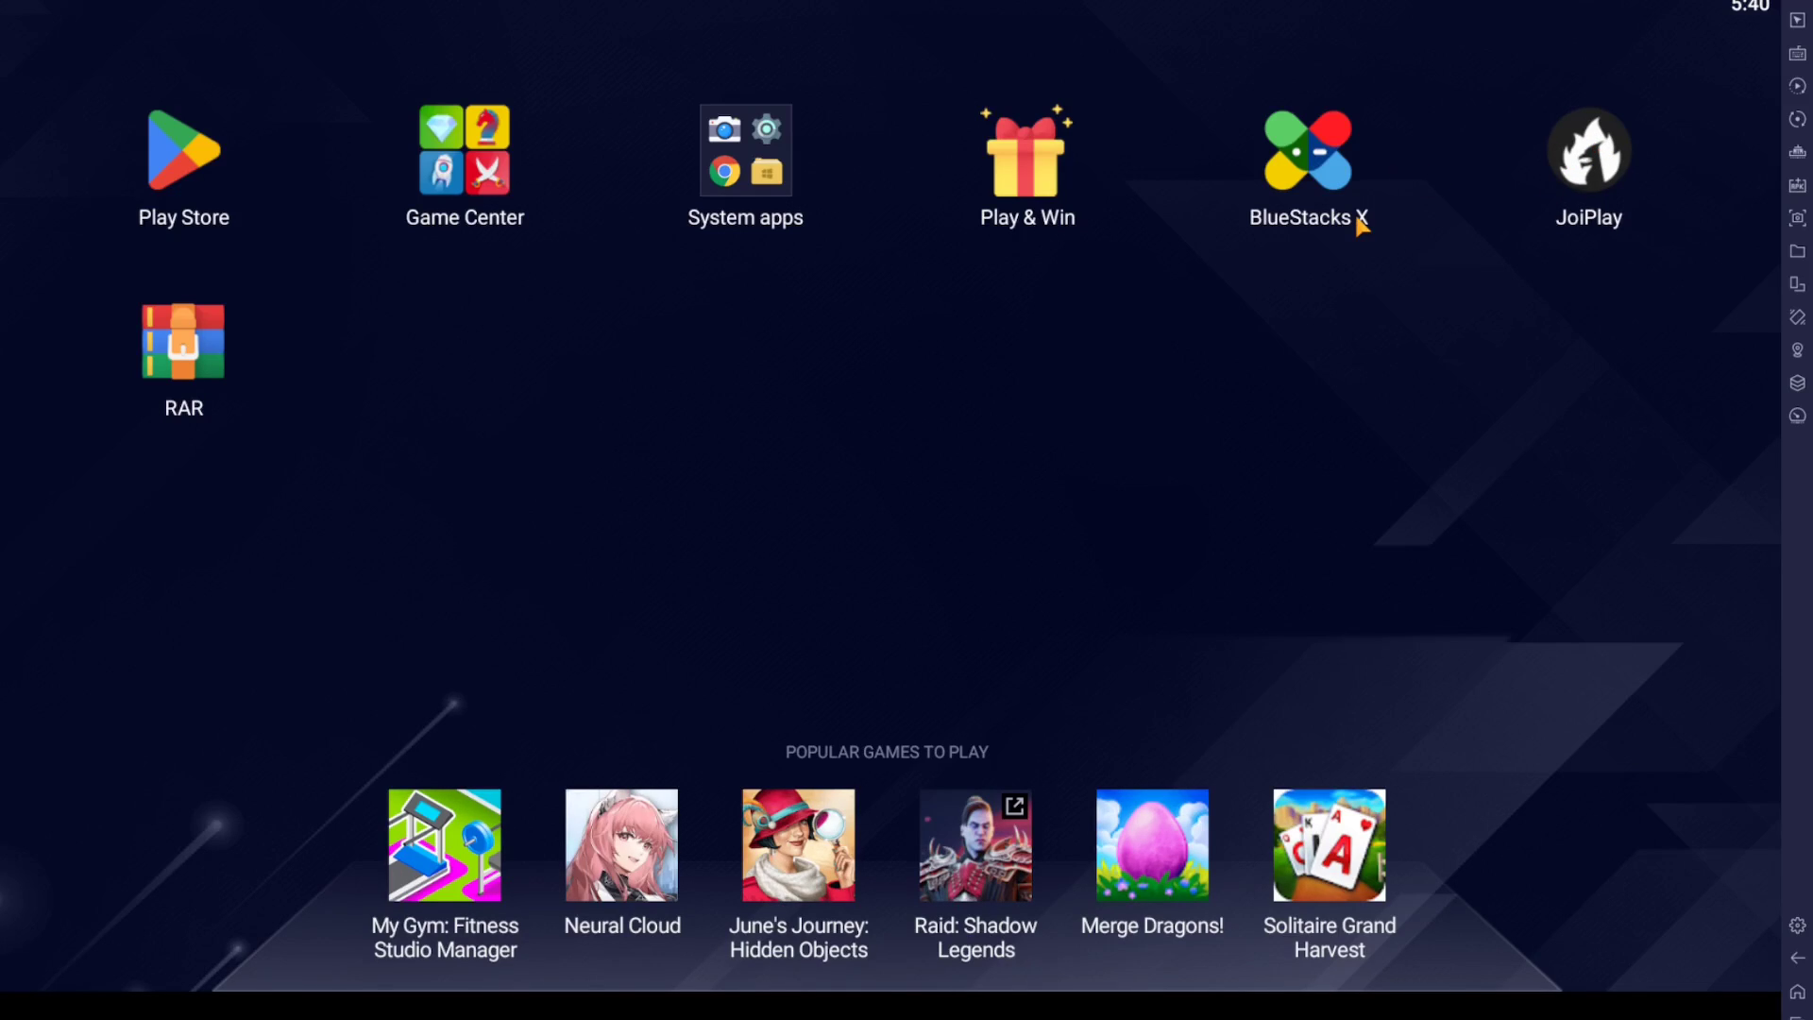
Launch JoiPlay from the BlueStacks home screen to show its game library.
click(1587, 152)
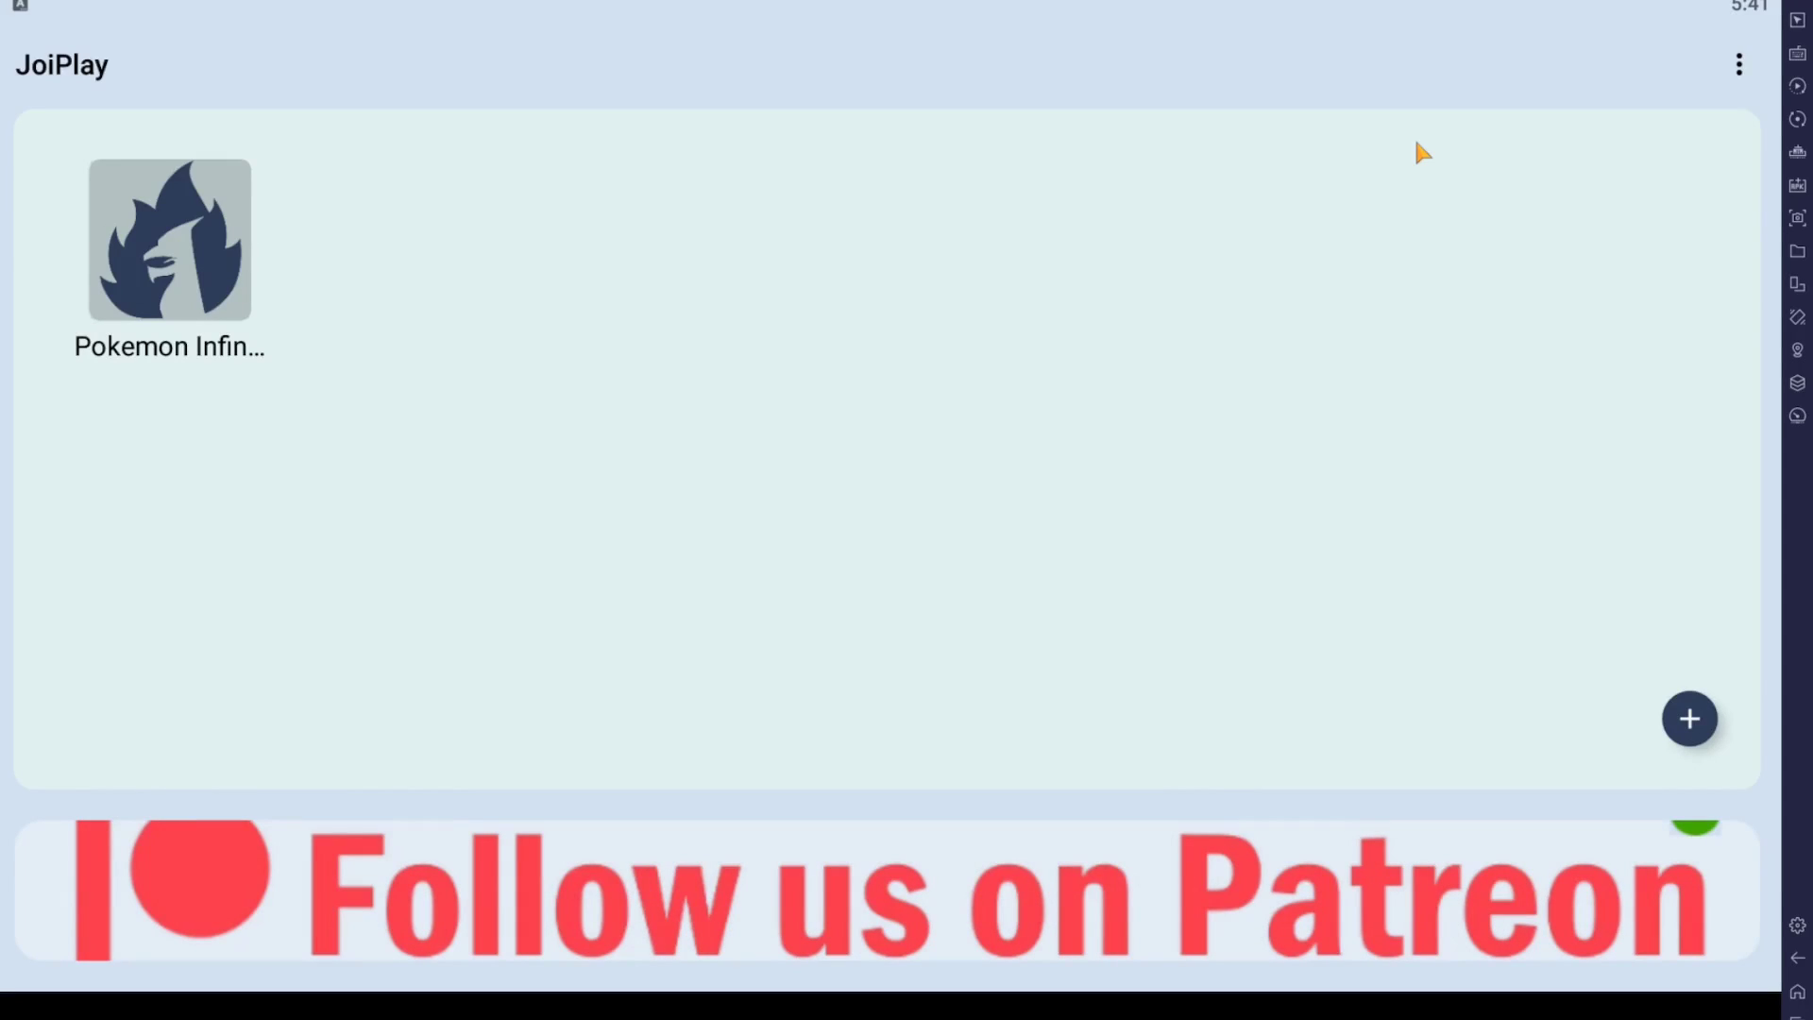
mouse_move(179, 306)
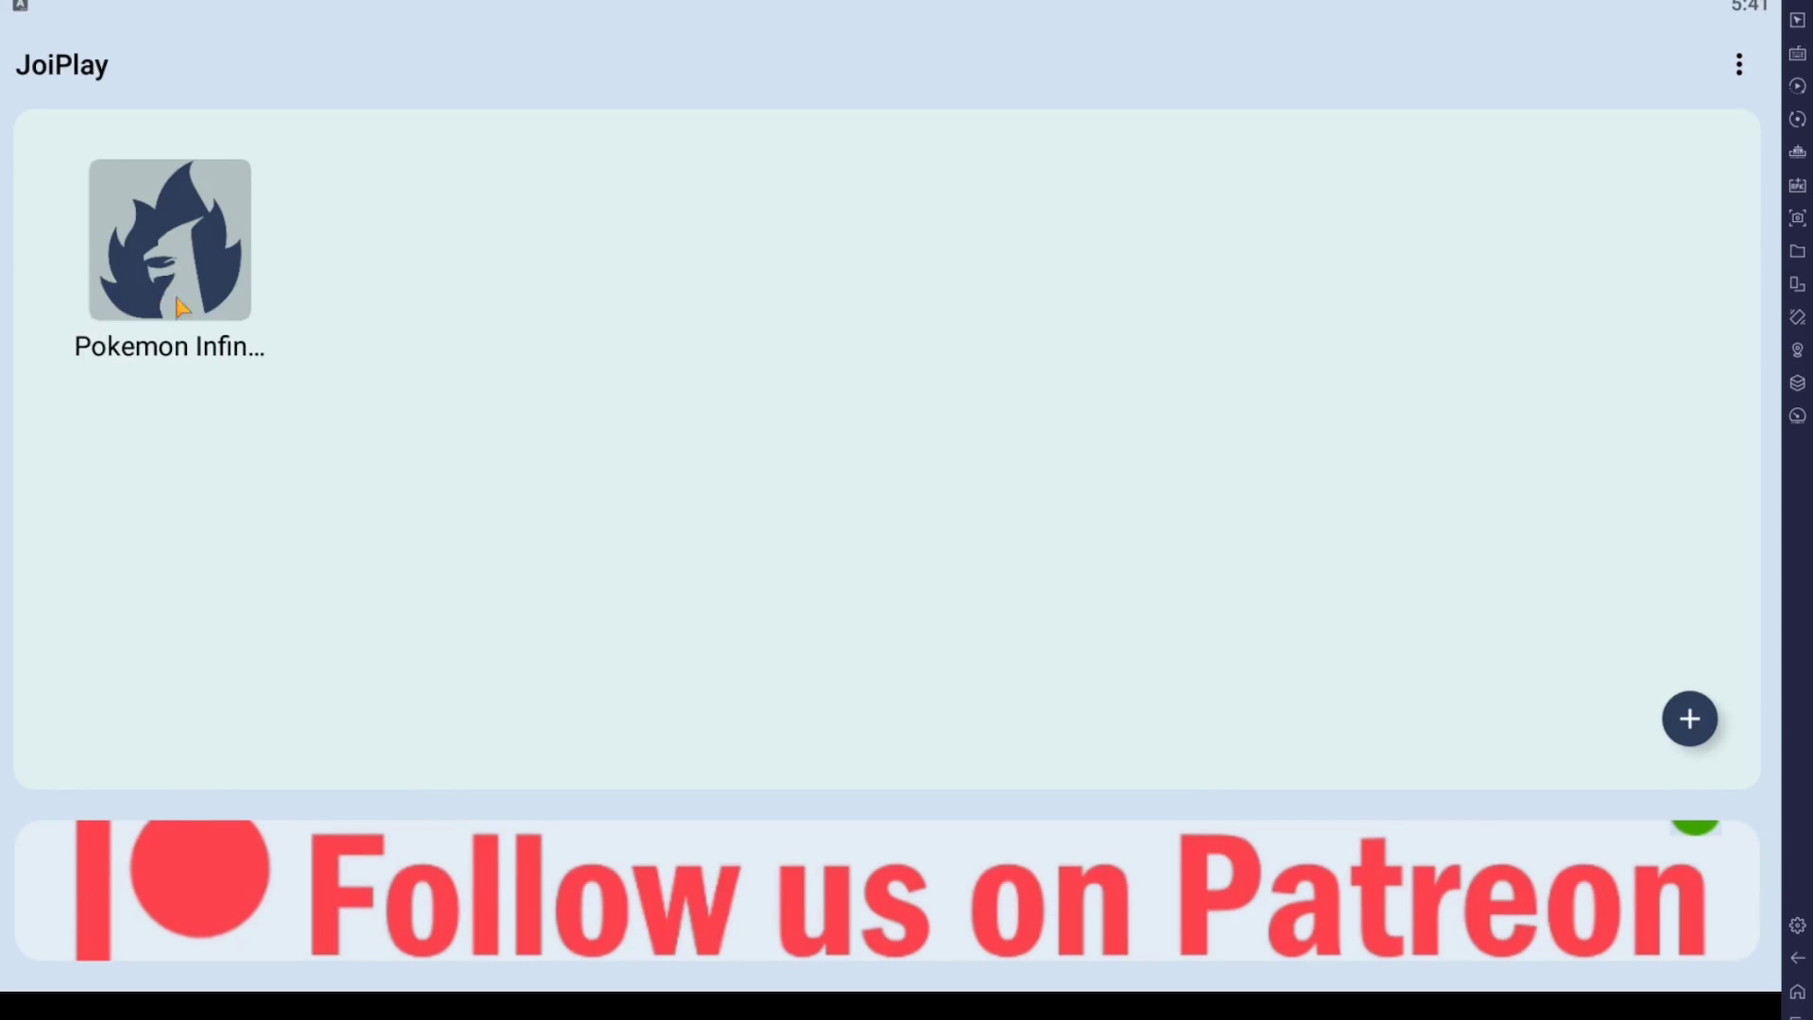
mouse_move(216, 272)
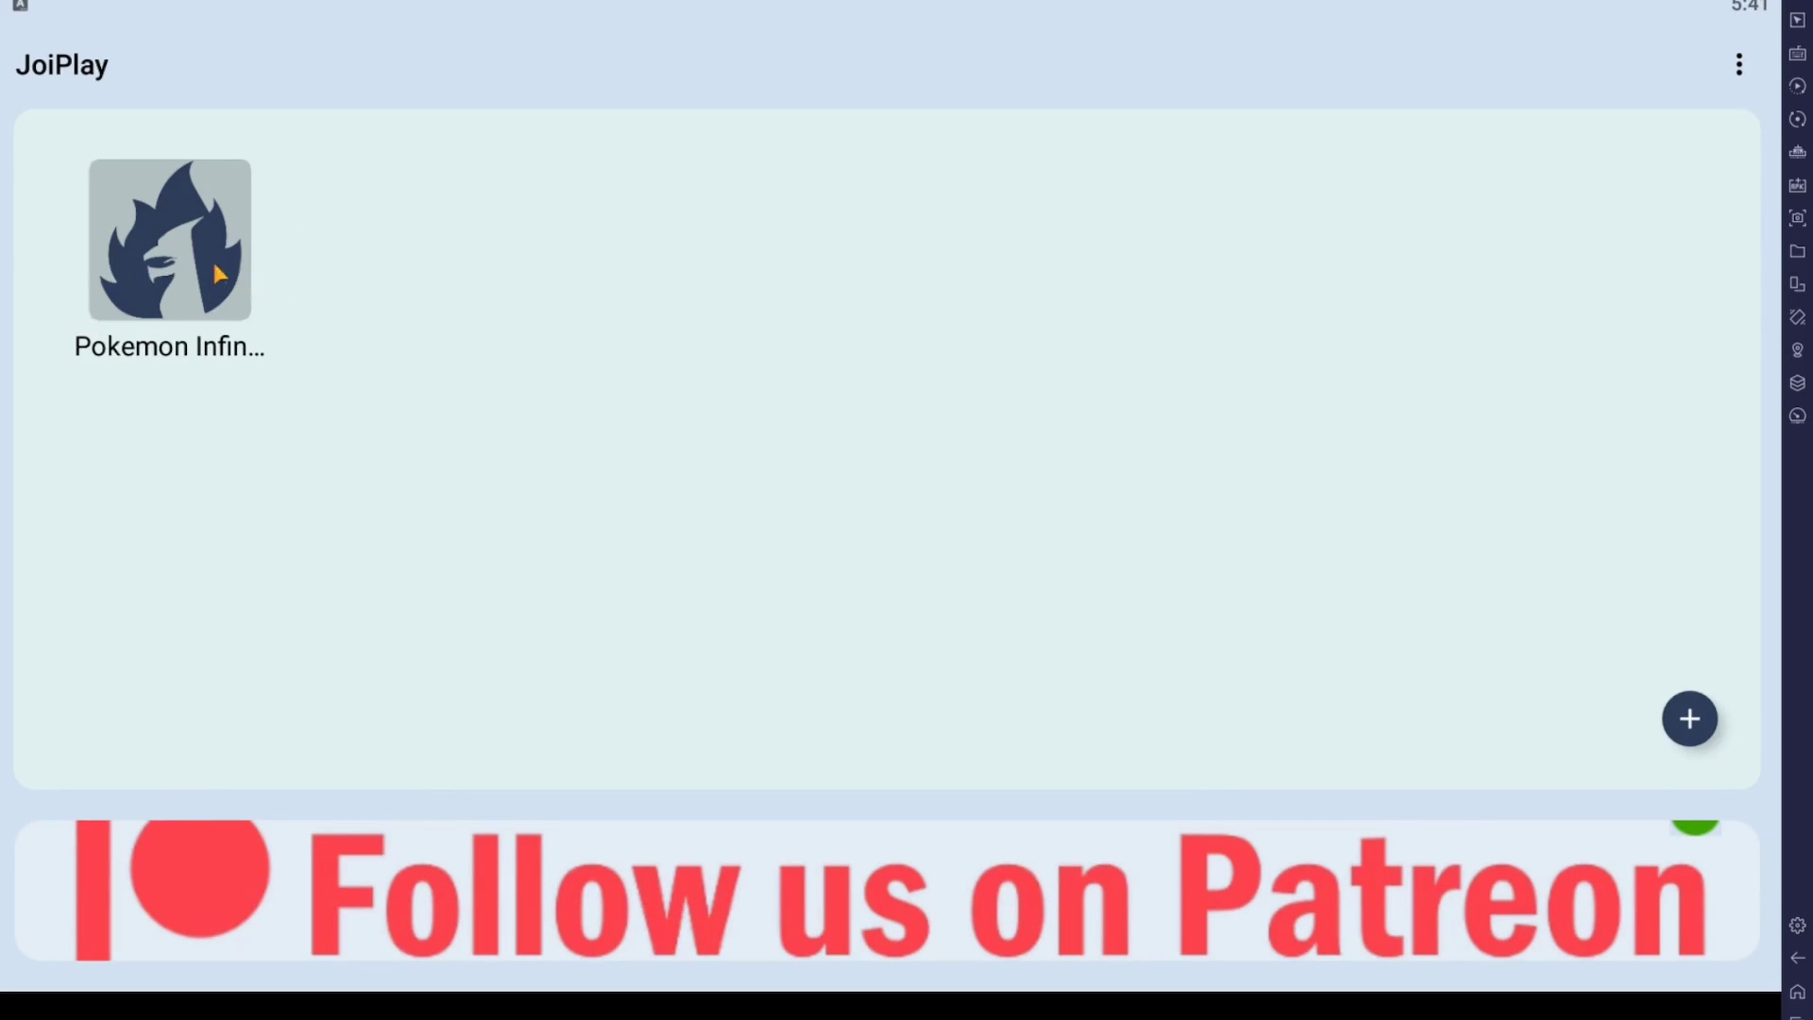
mouse_move(889, 404)
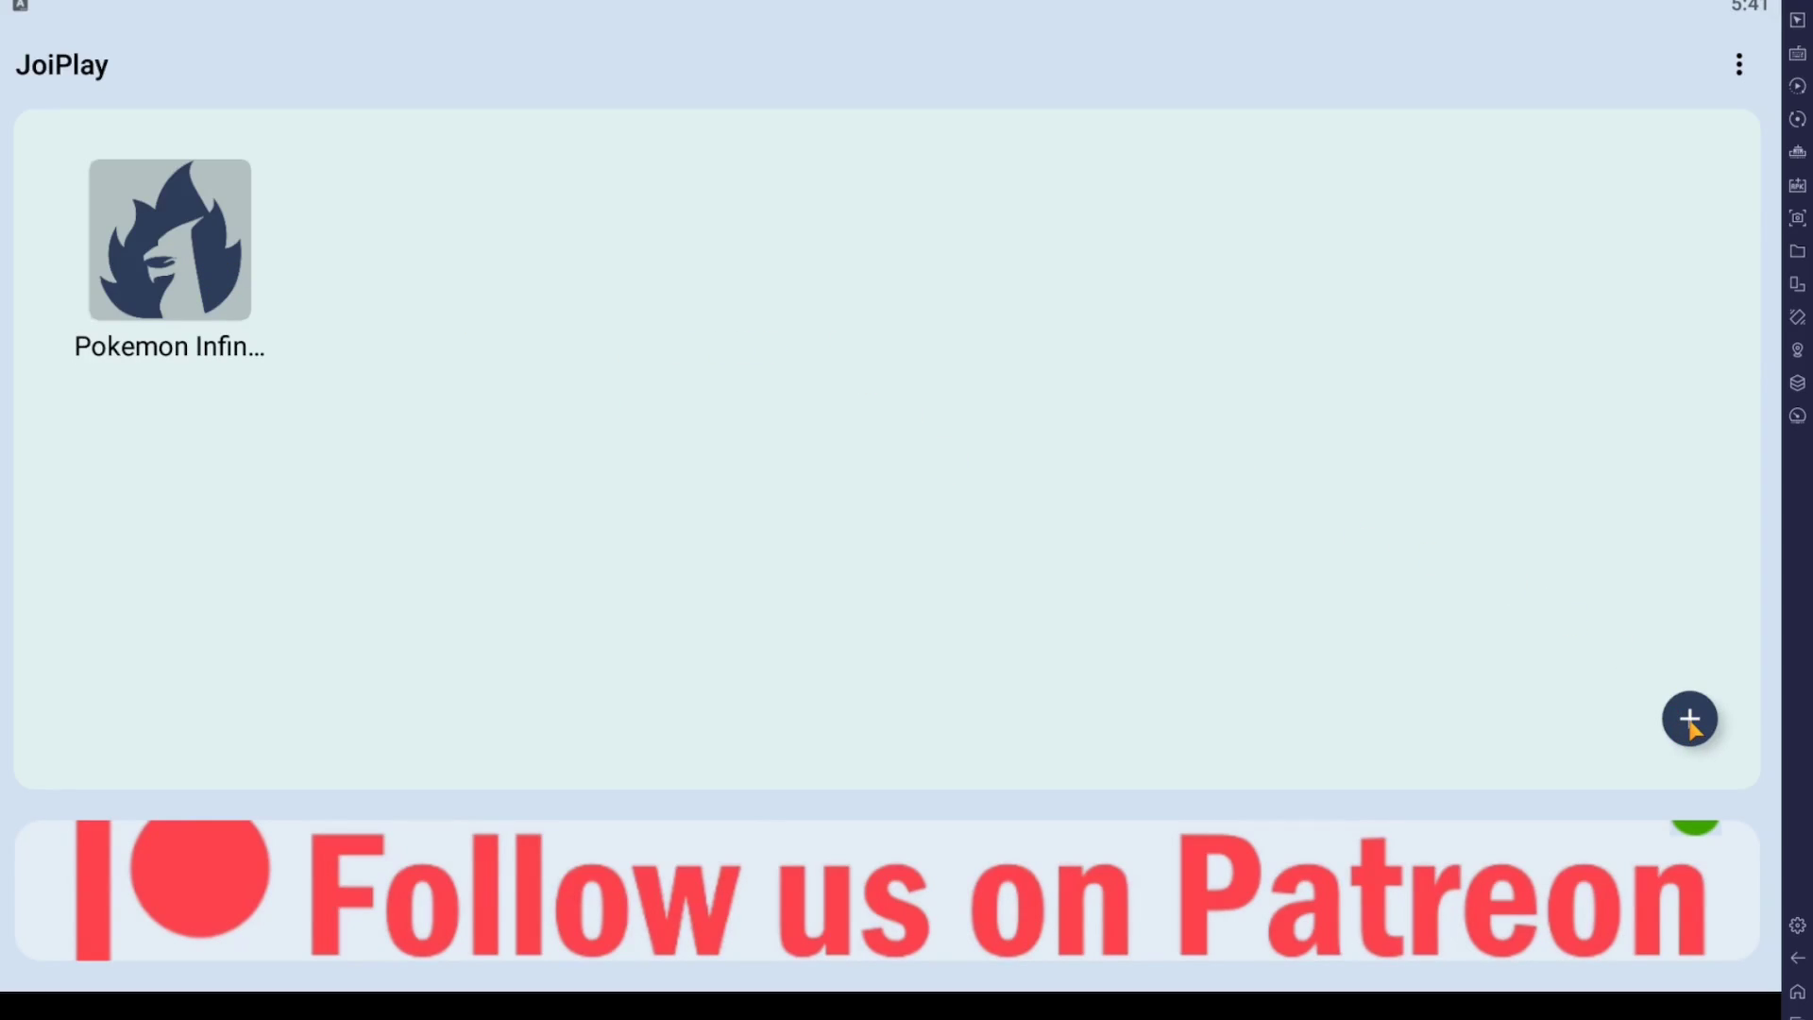
Start a new library entry named Game with version 5.0.
click(1688, 718)
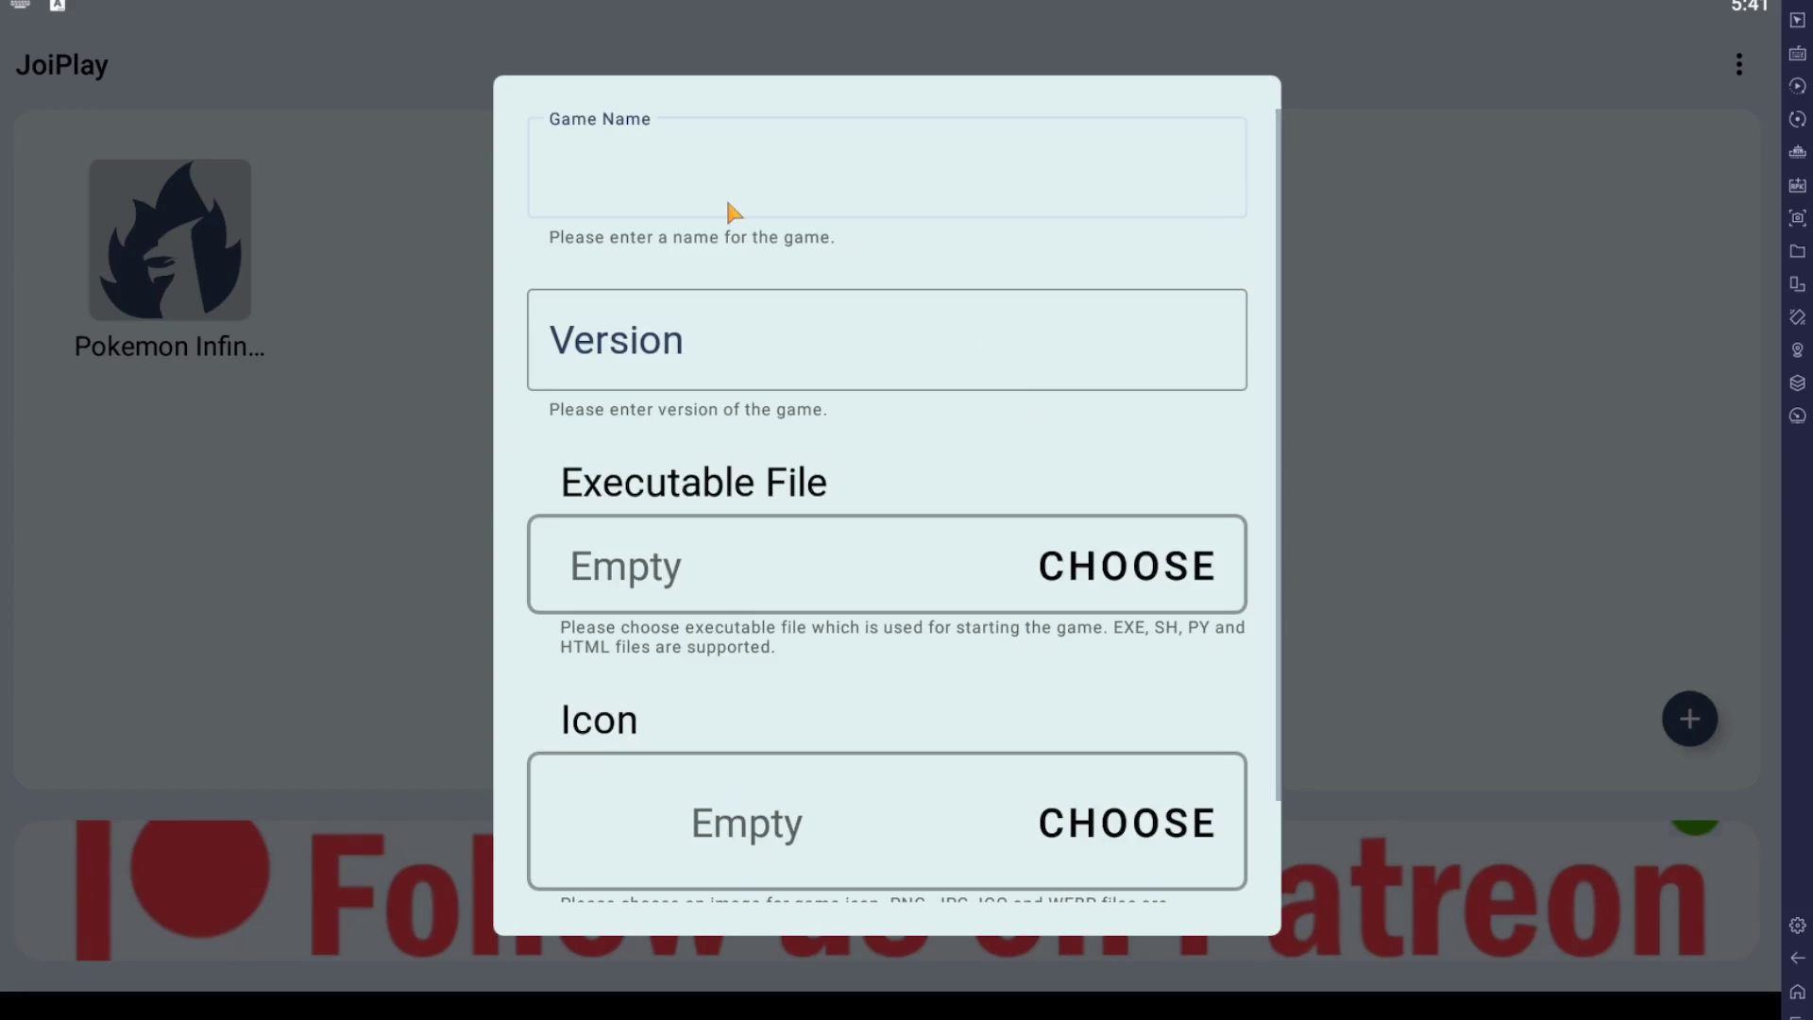
text(Game)
click(886, 338)
text(5)
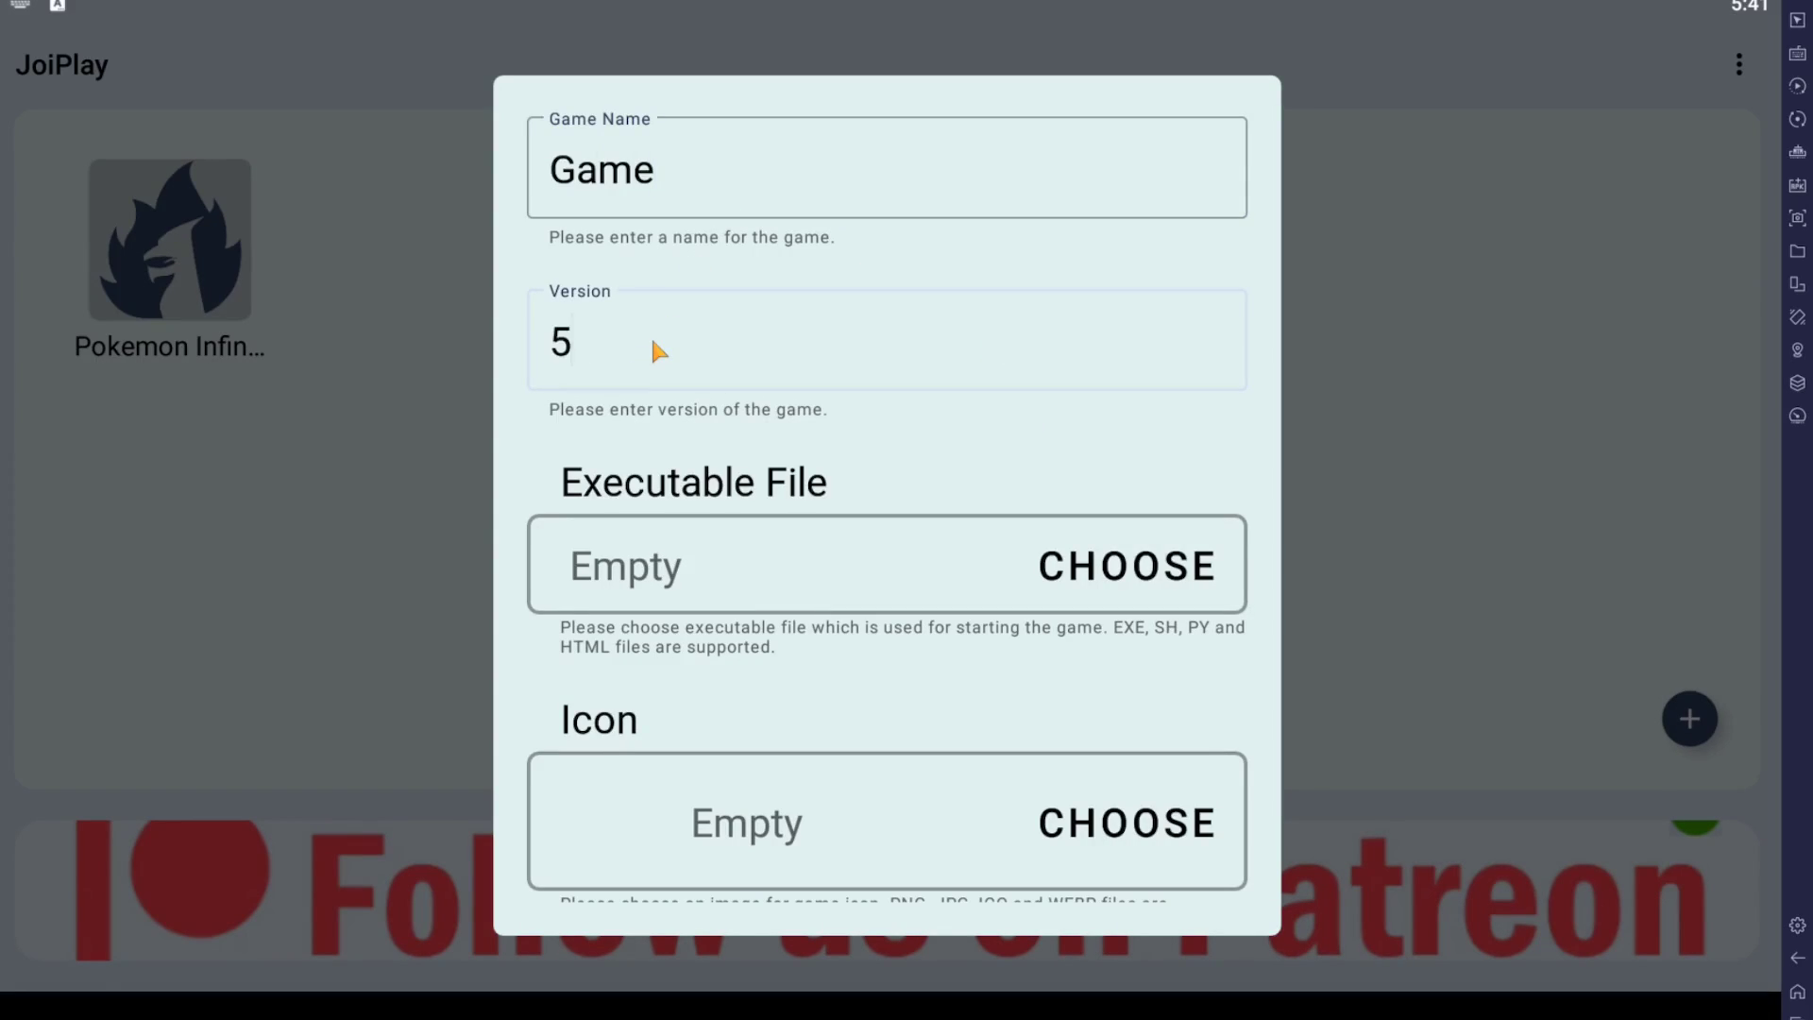
text(.0)
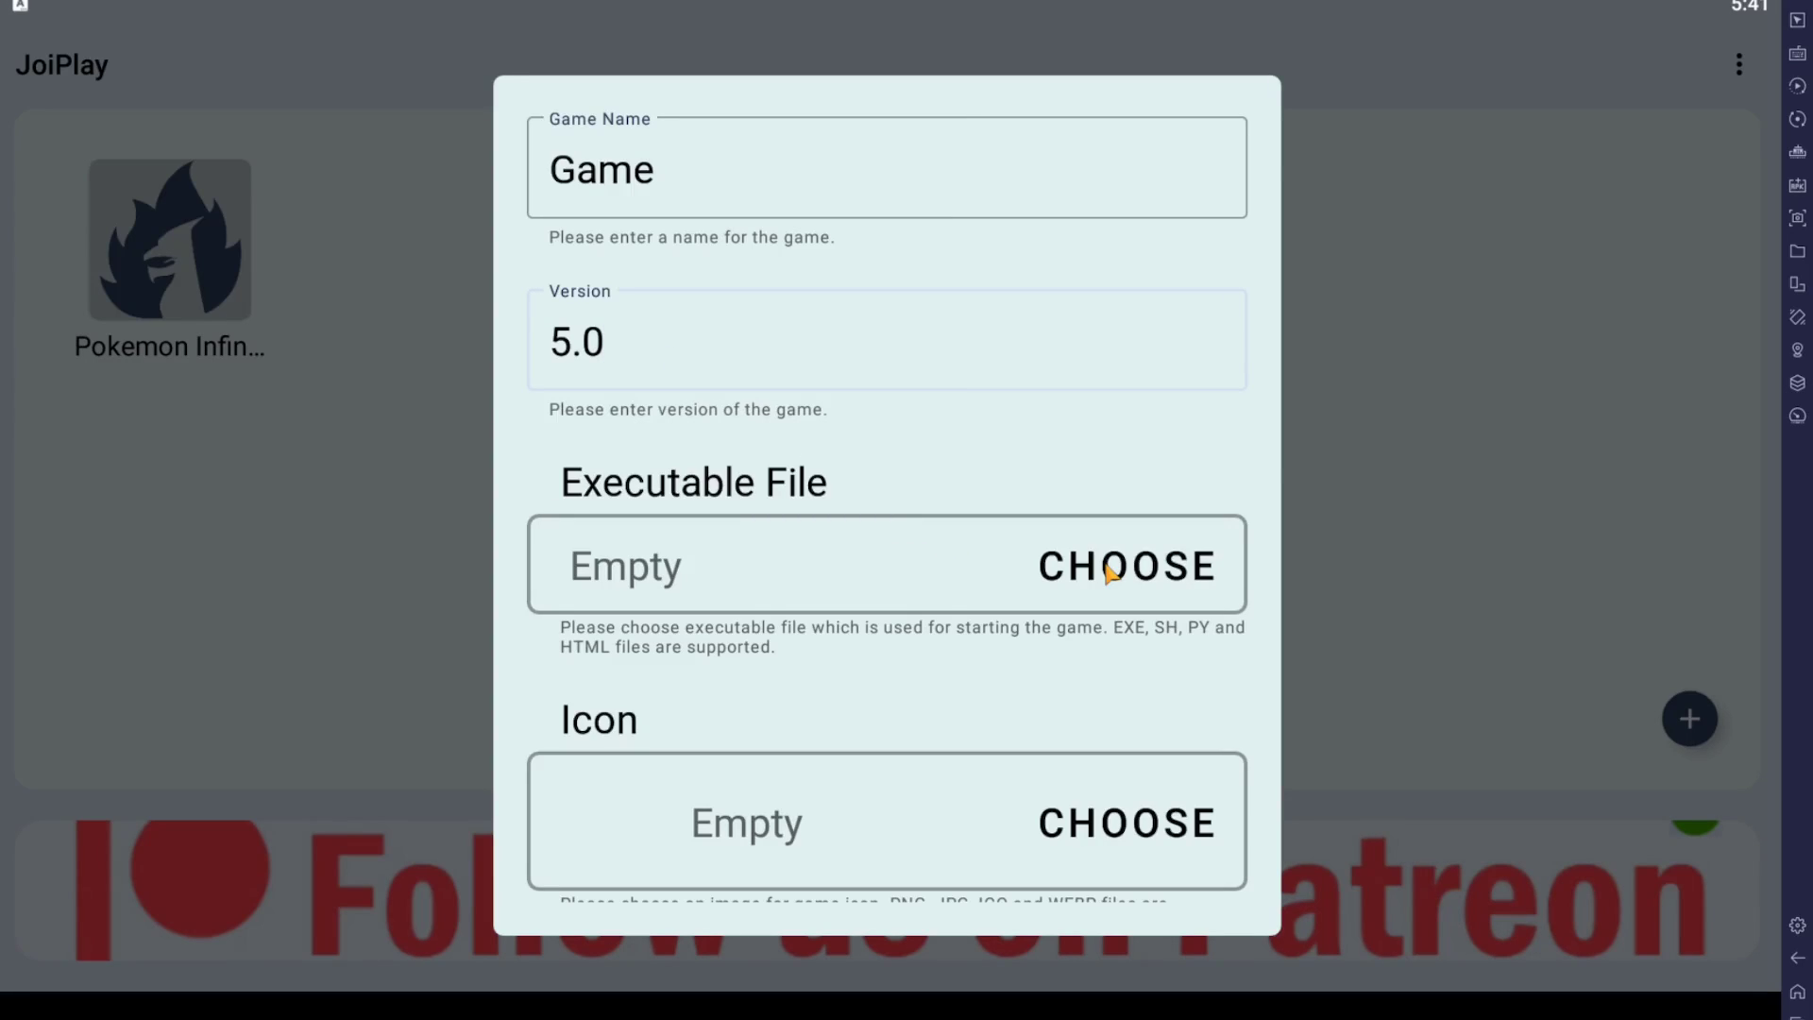
click(1122, 565)
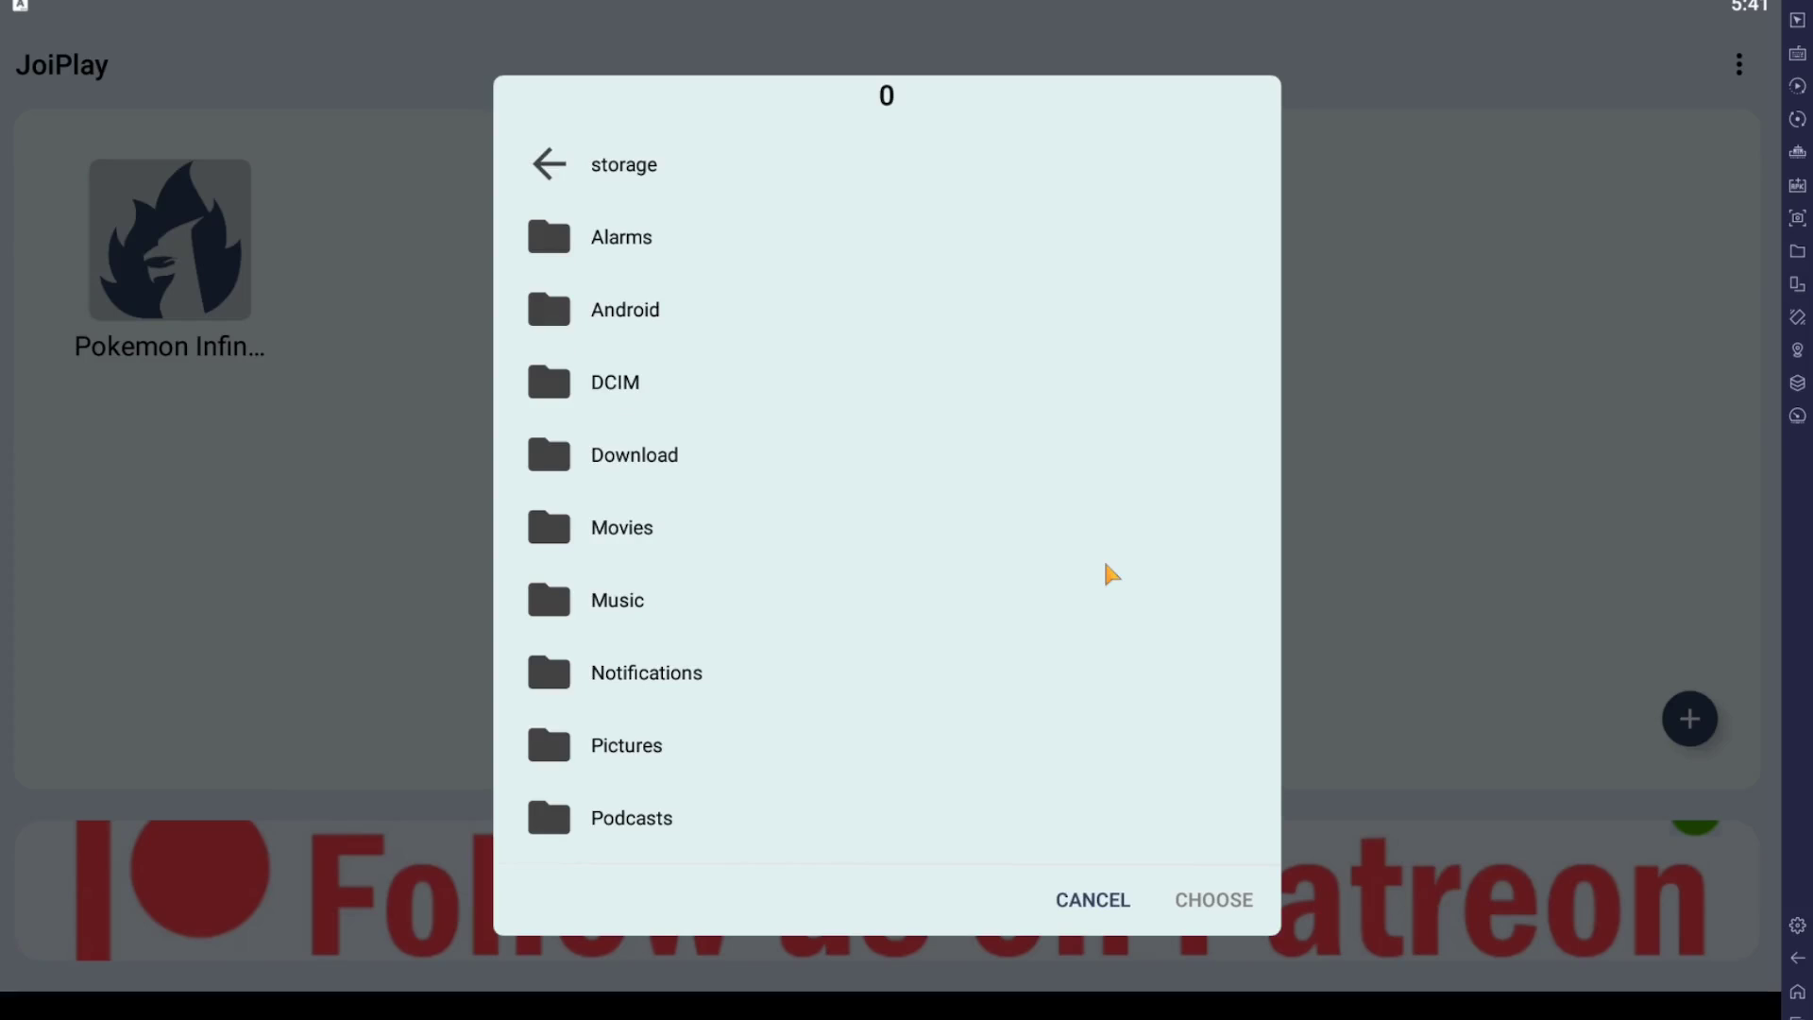
mouse_move(601, 474)
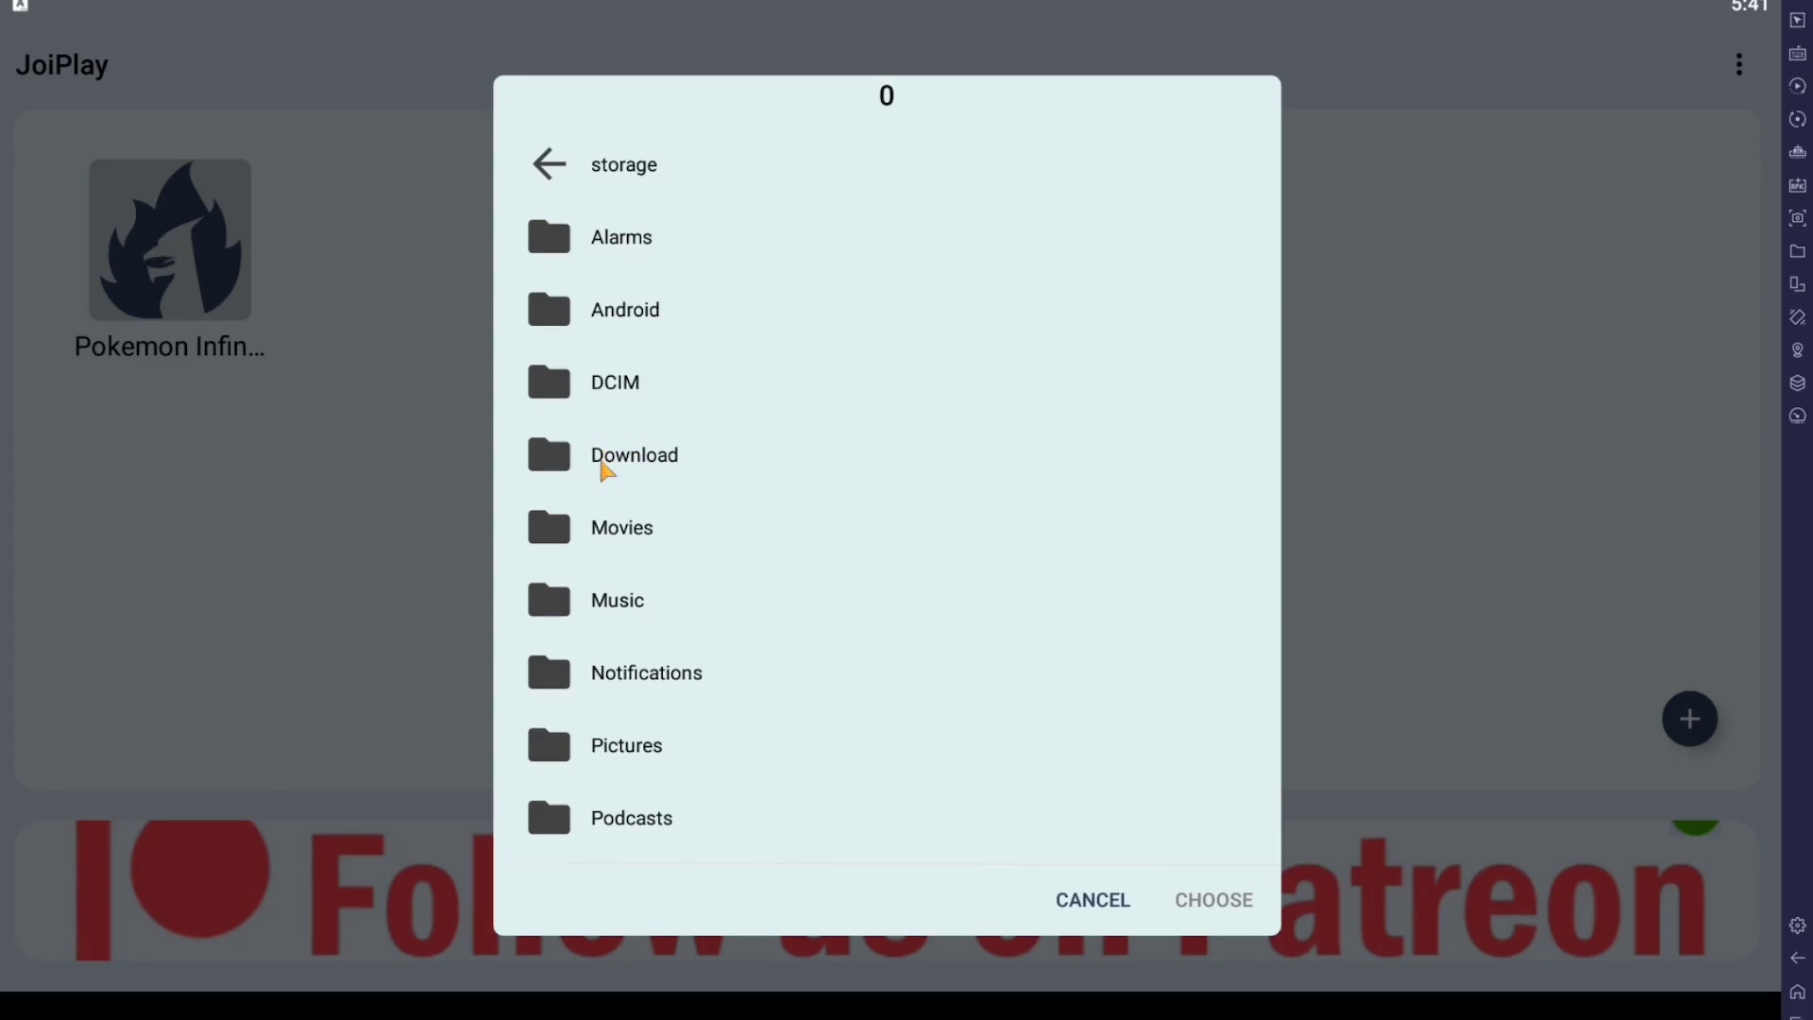
Pick Game.exe from Download > infinitefusion_5.0.36.4 as the executable and add the game.
click(635, 456)
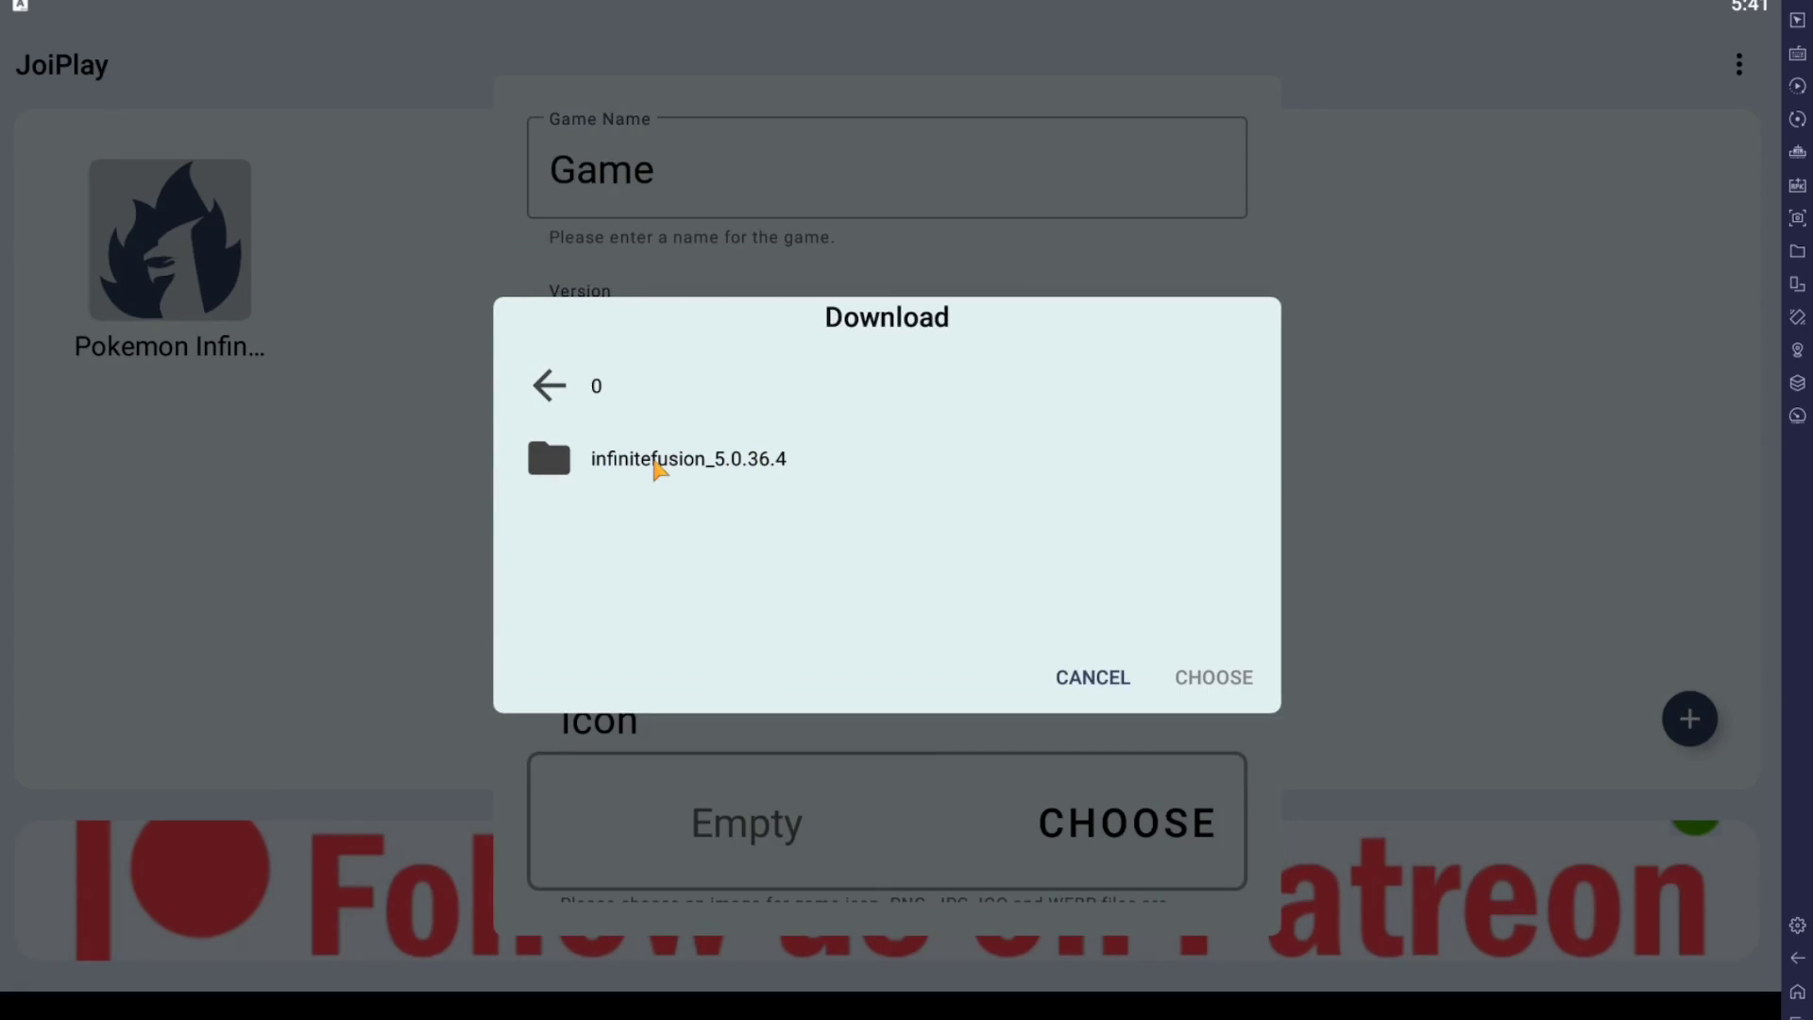
click(688, 457)
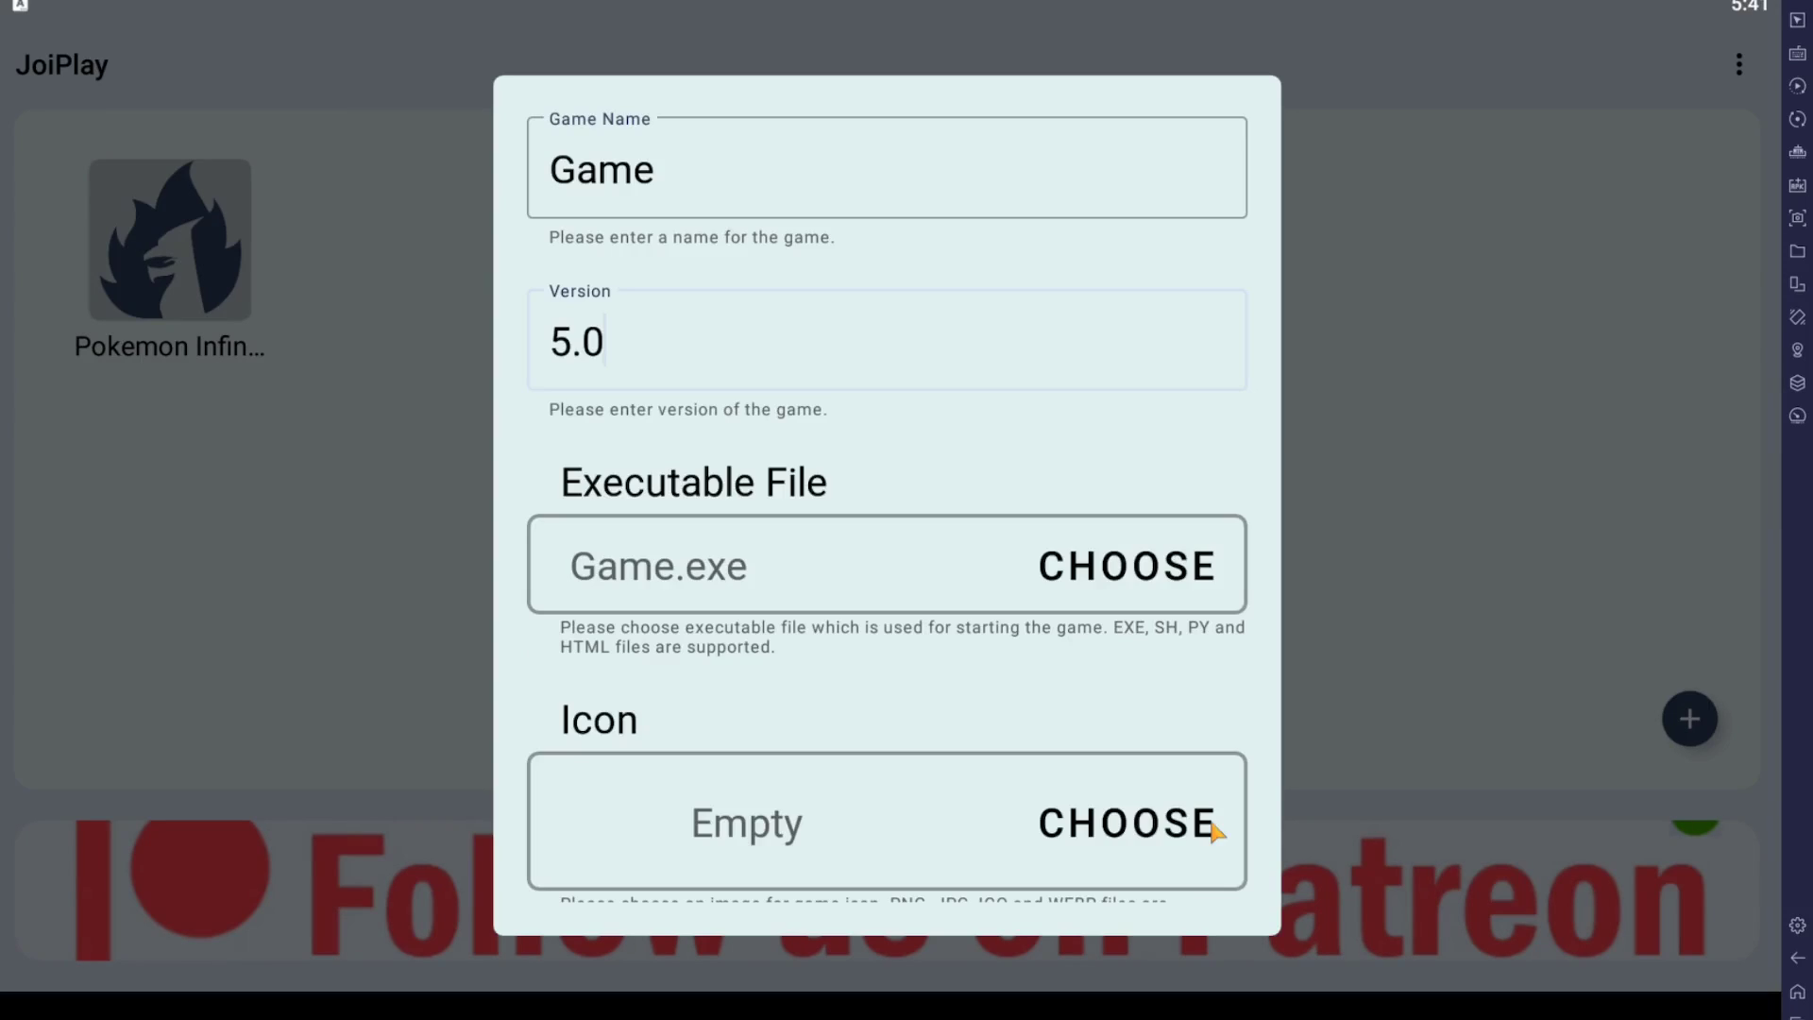
scroll(down, 3)
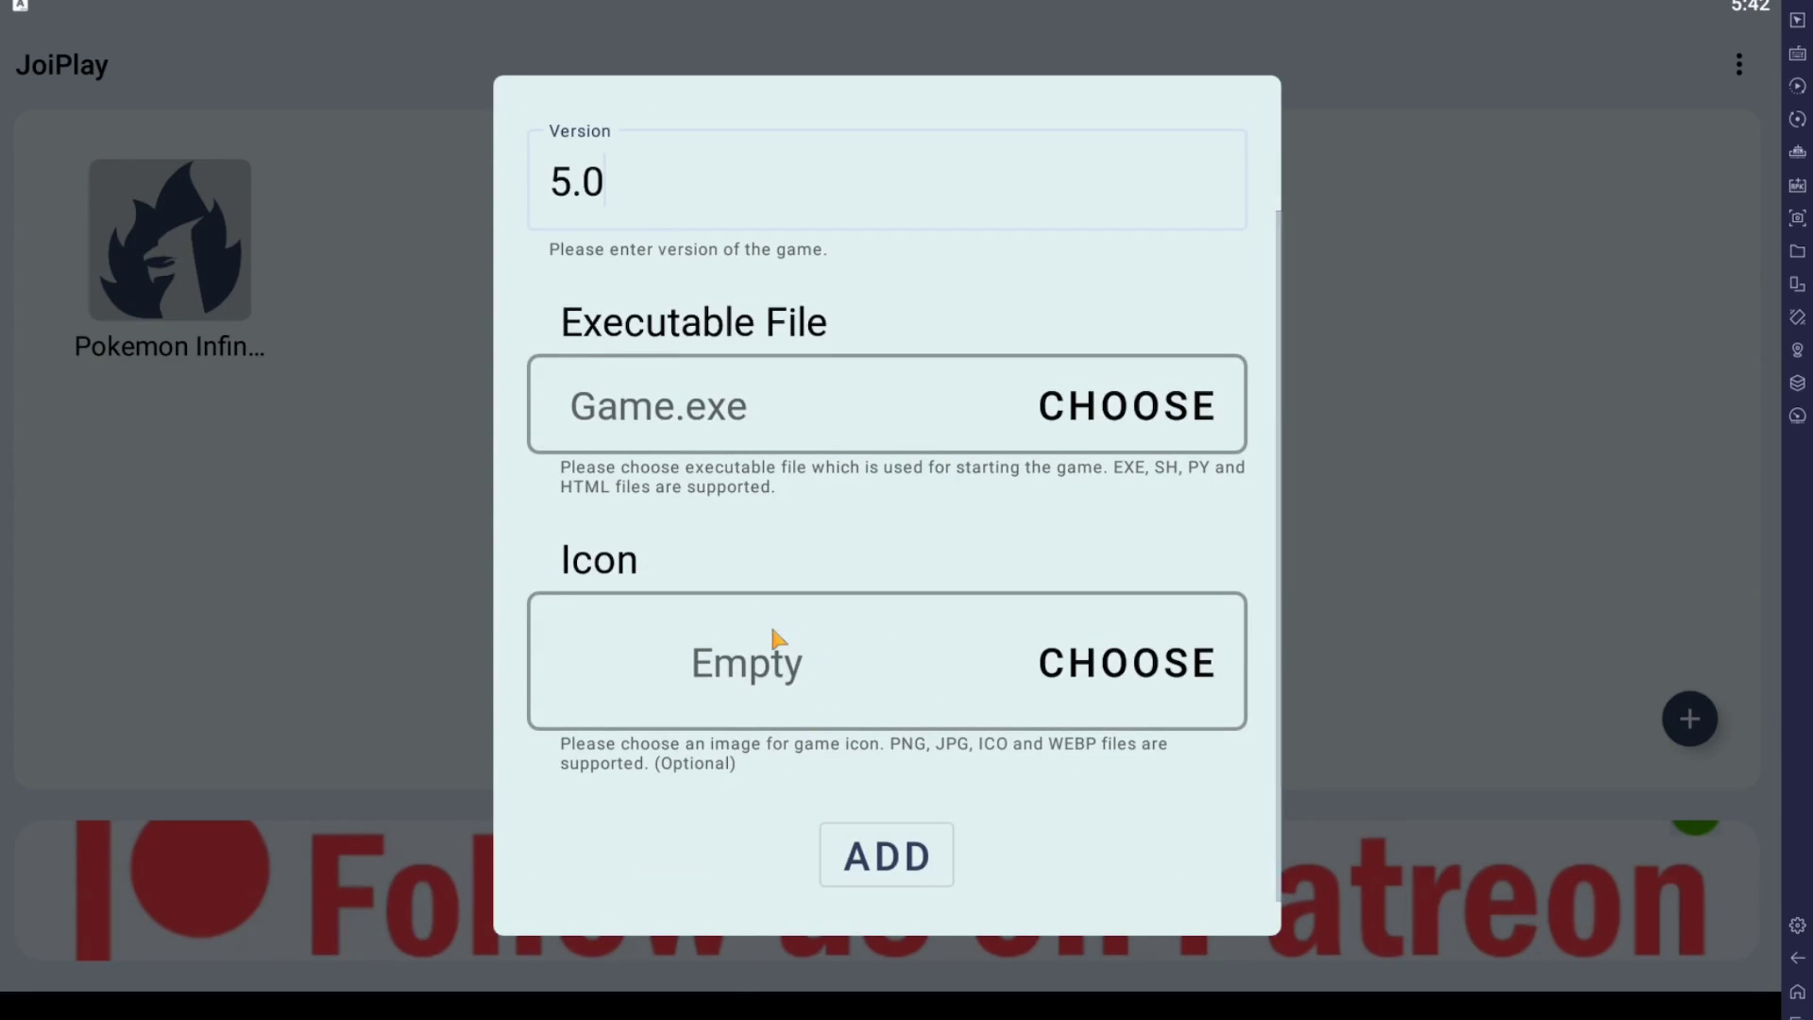
mouse_move(862, 839)
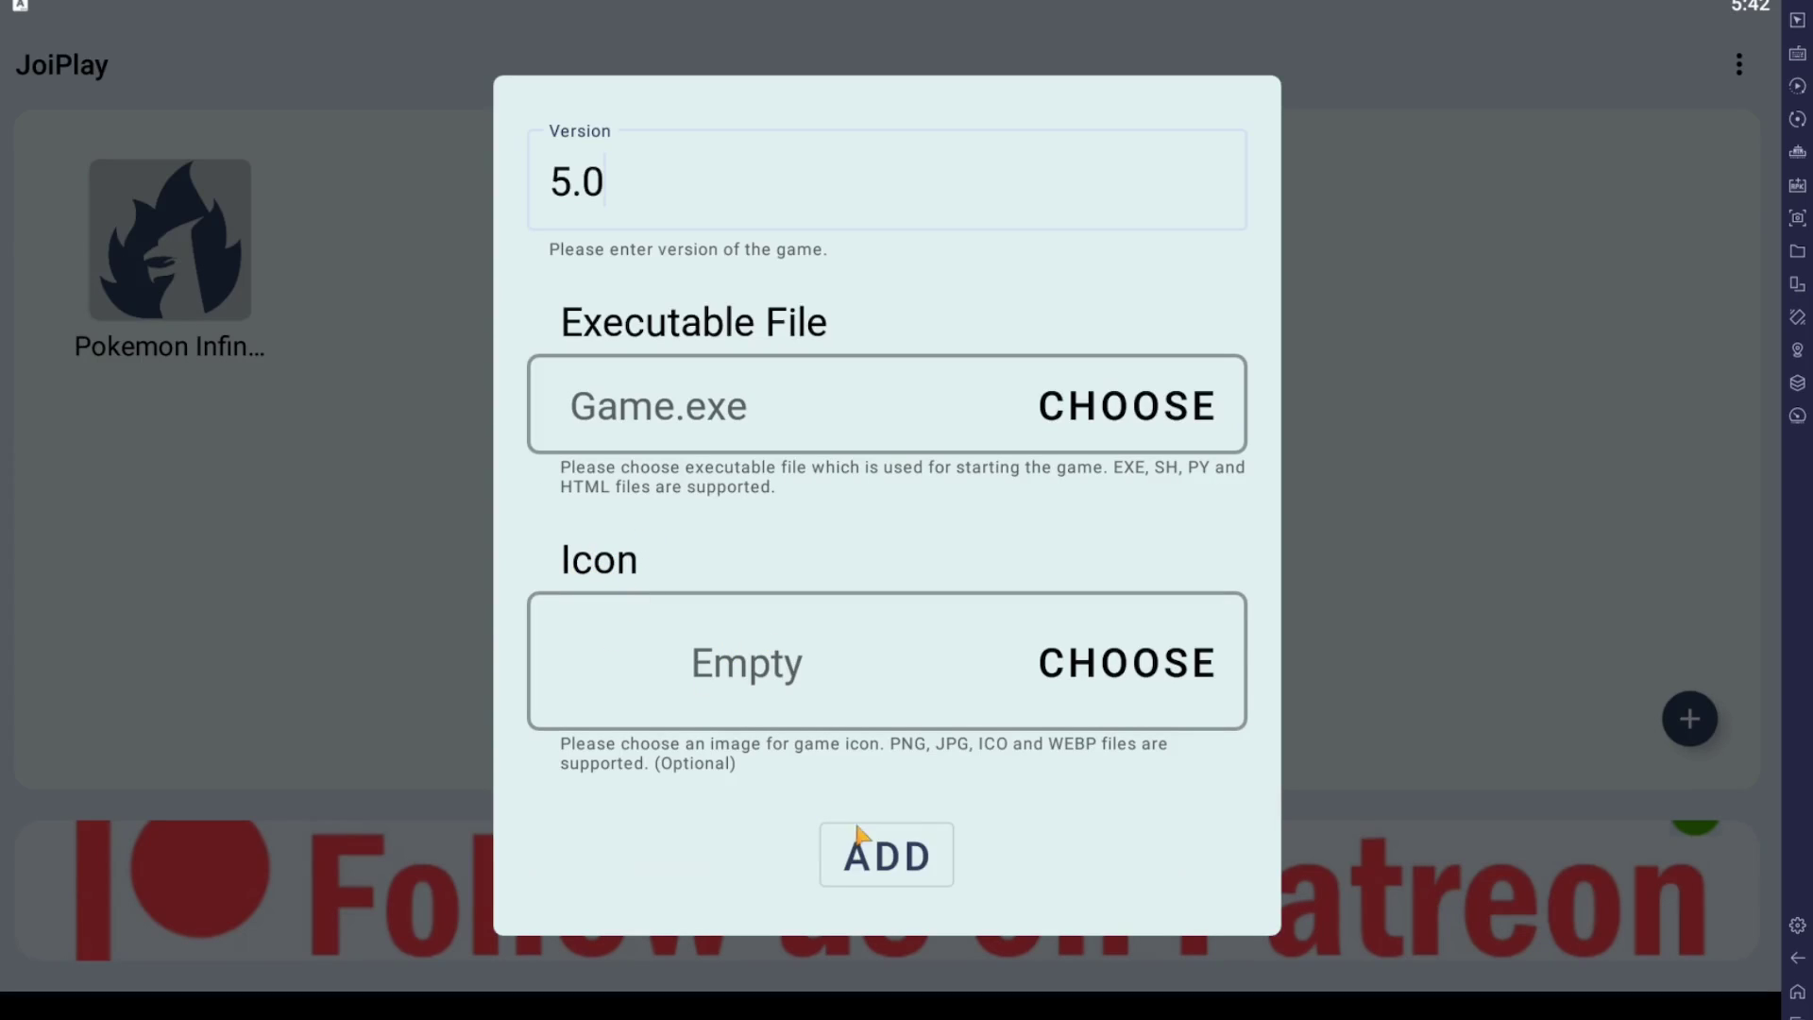
click(886, 854)
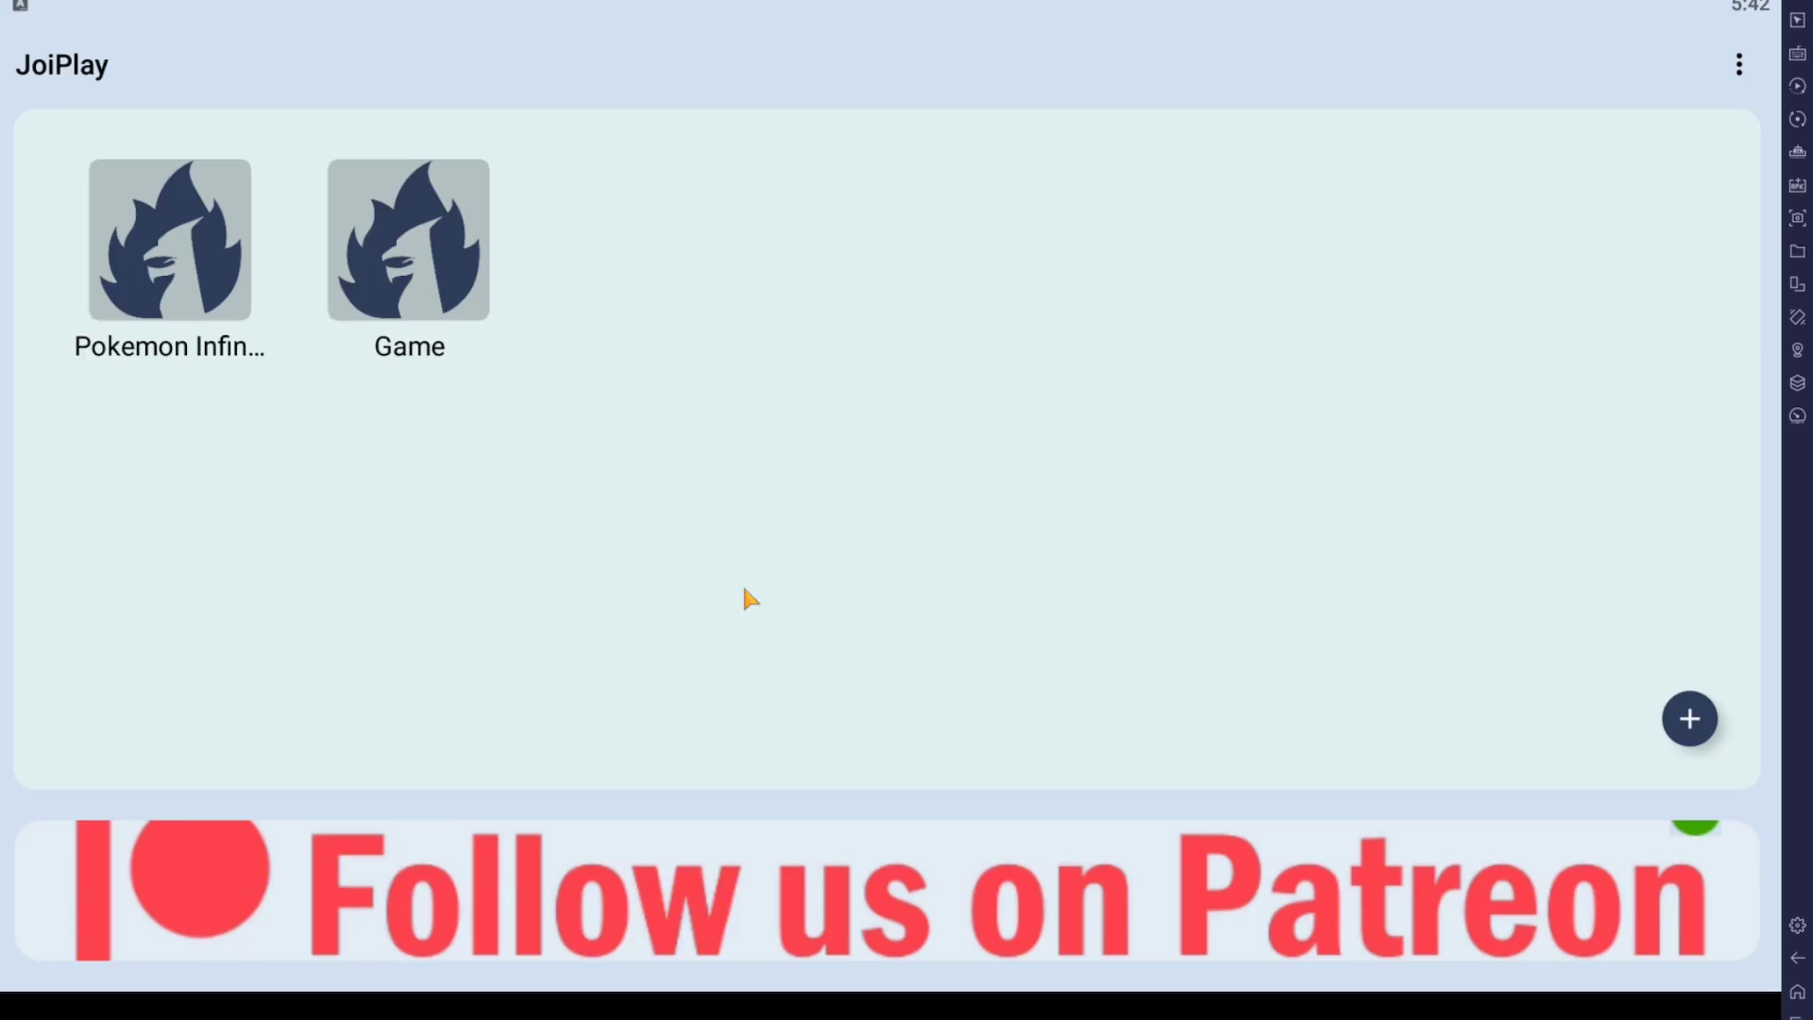
mouse_move(486, 512)
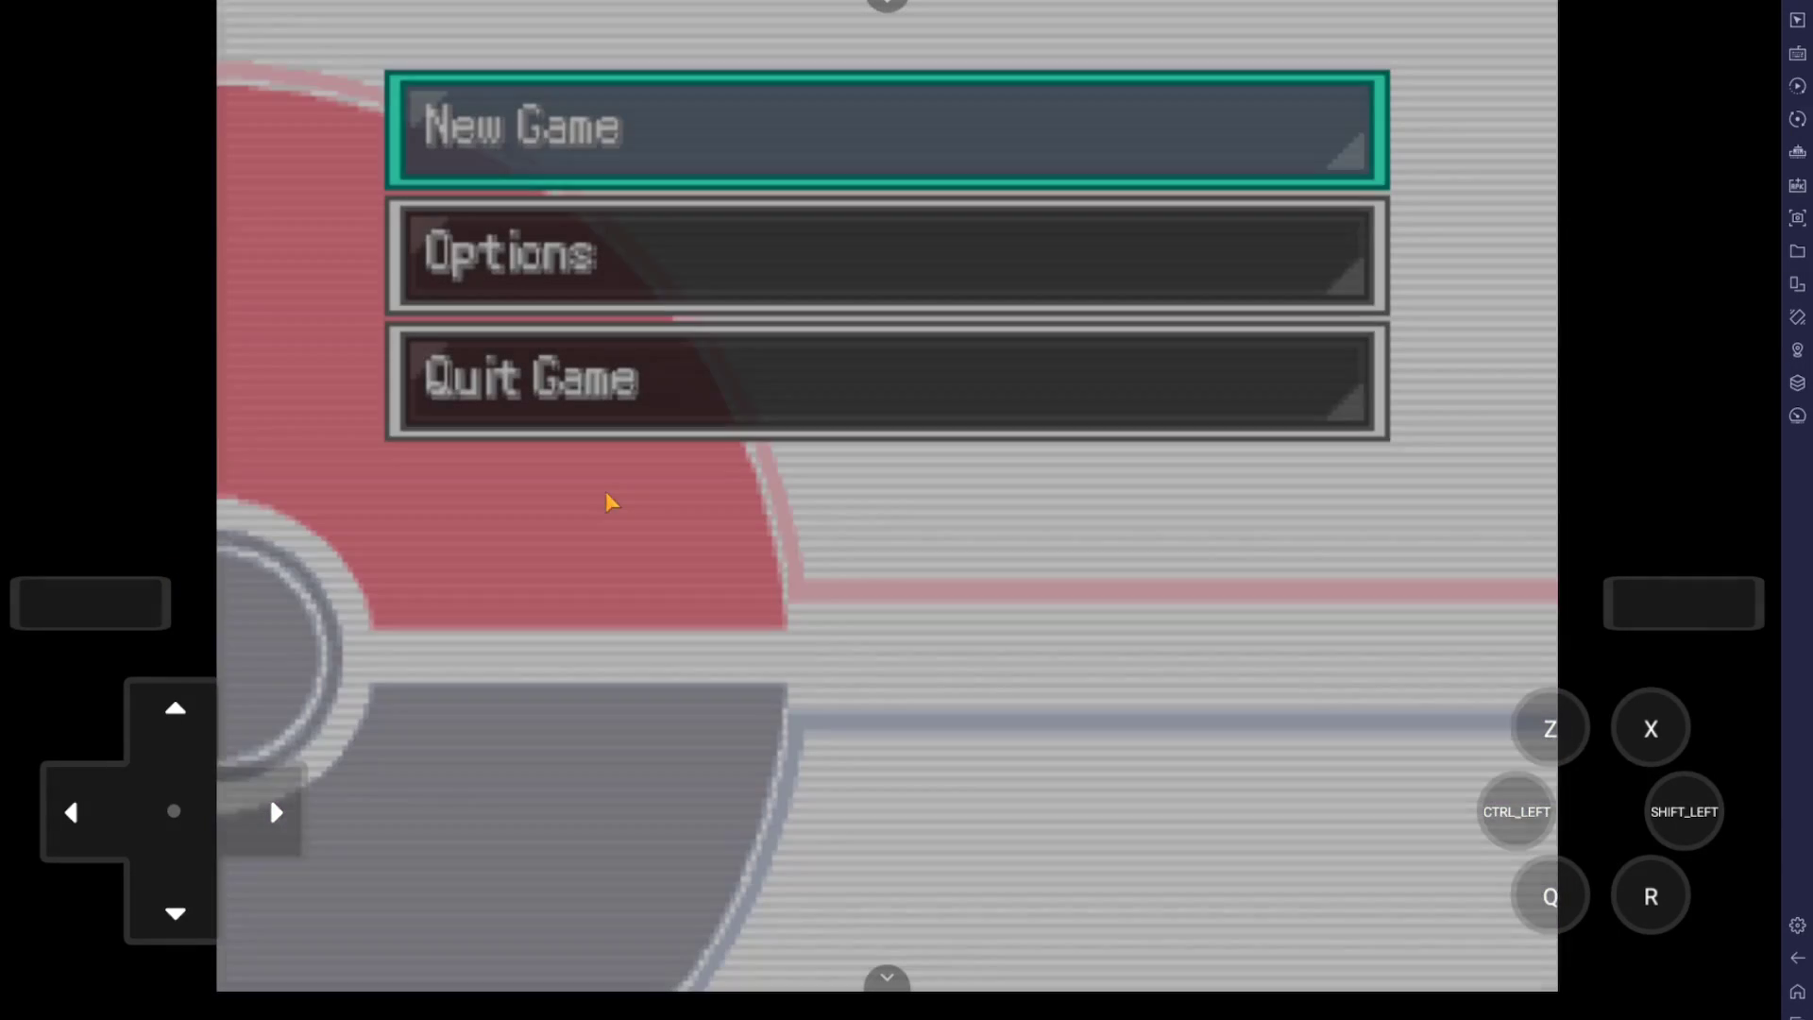
mouse_move(583, 304)
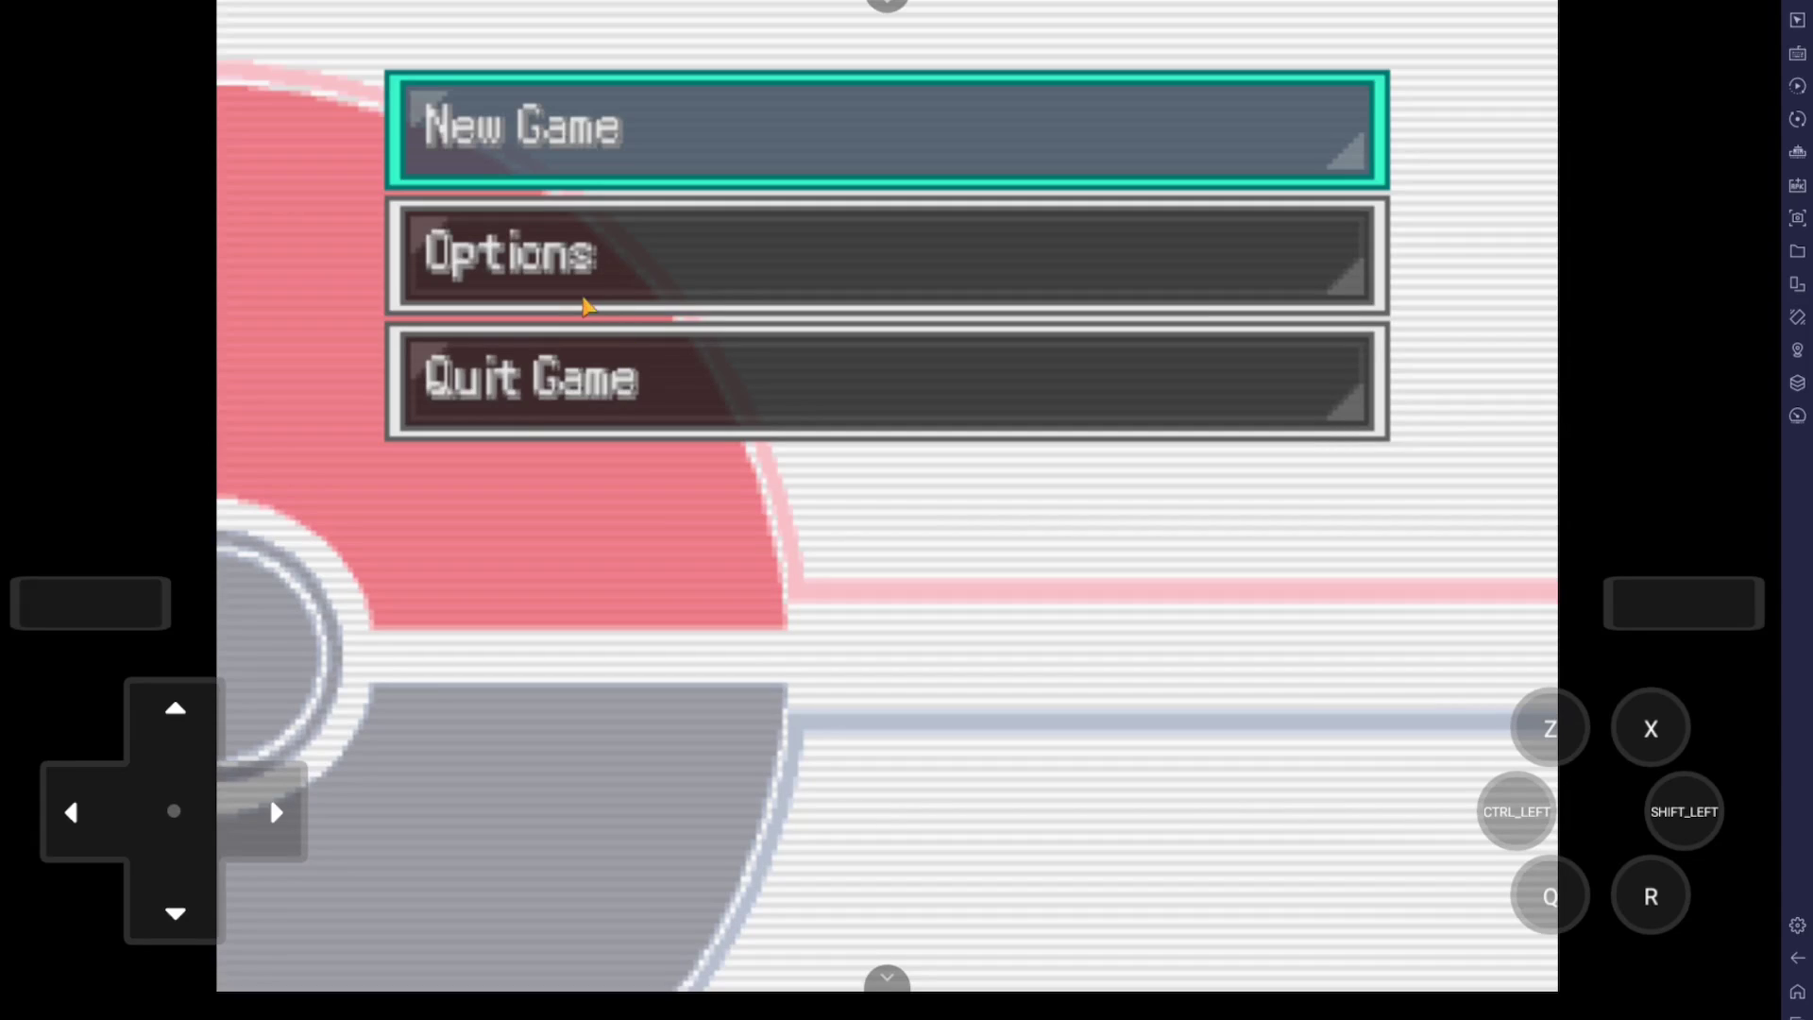
In the title menu Options, move the selection down to Text Entry to set it to Cursor.
click(176, 912)
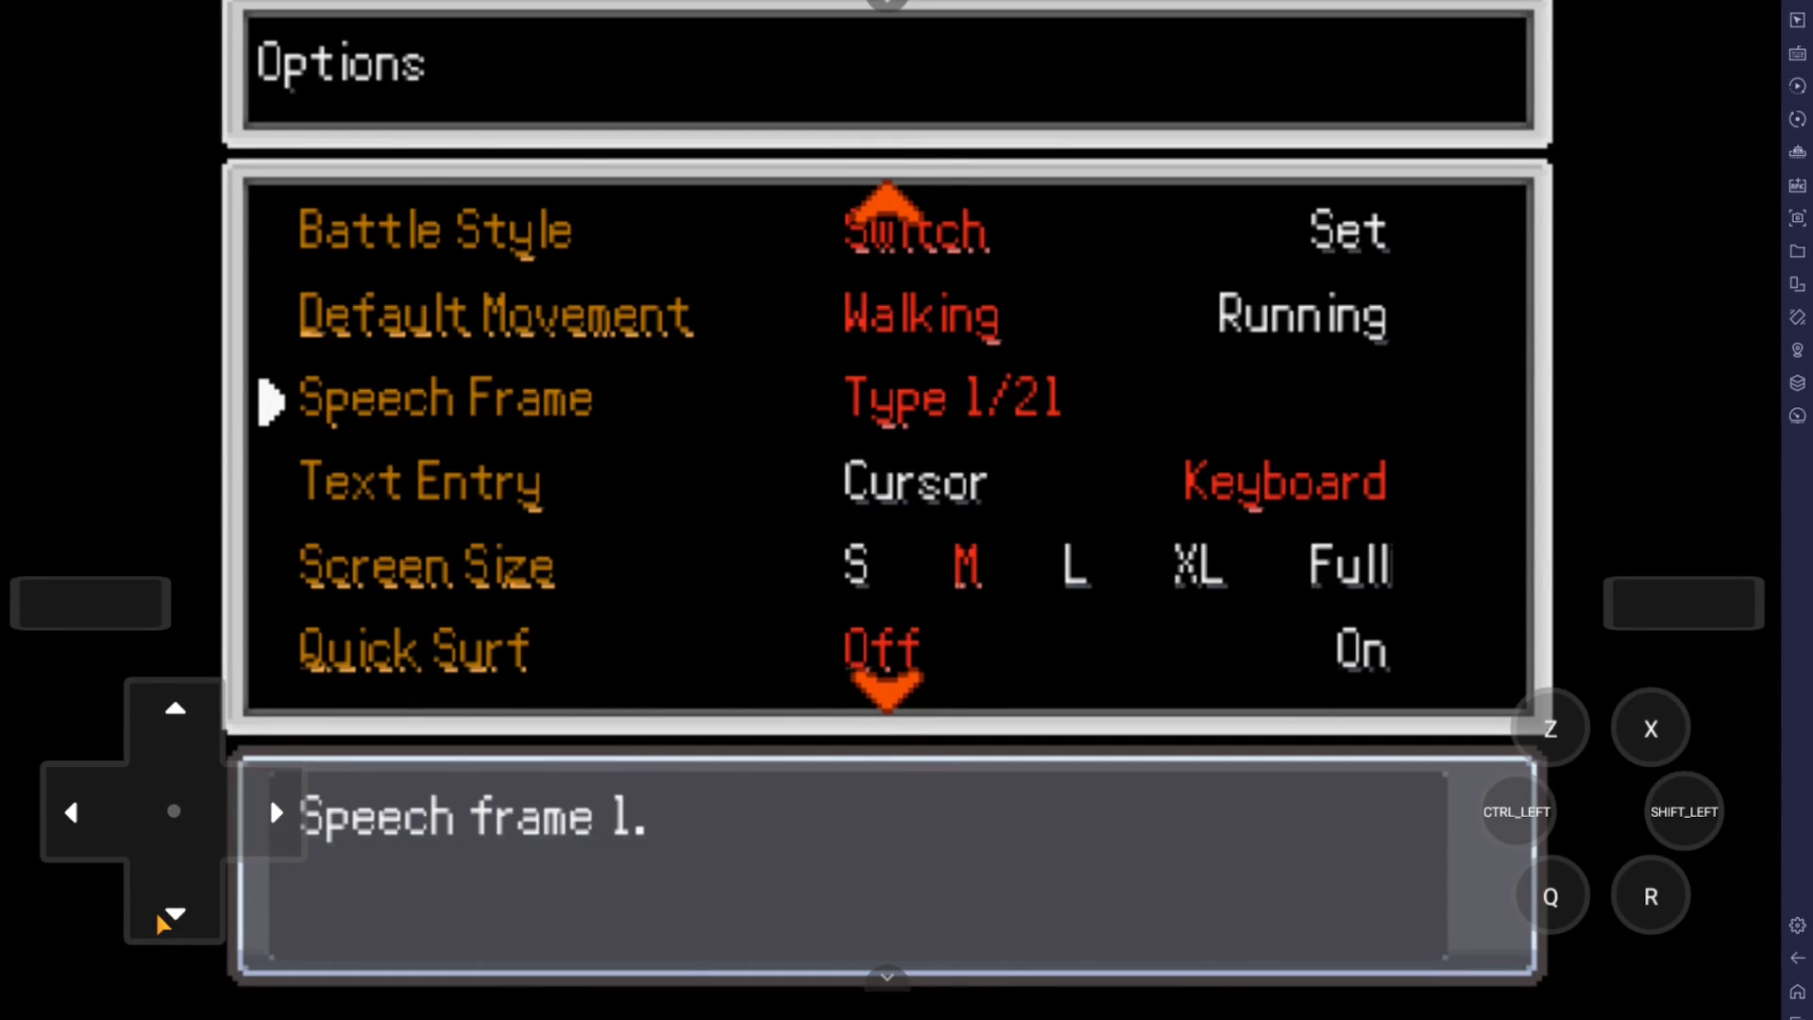
click(174, 707)
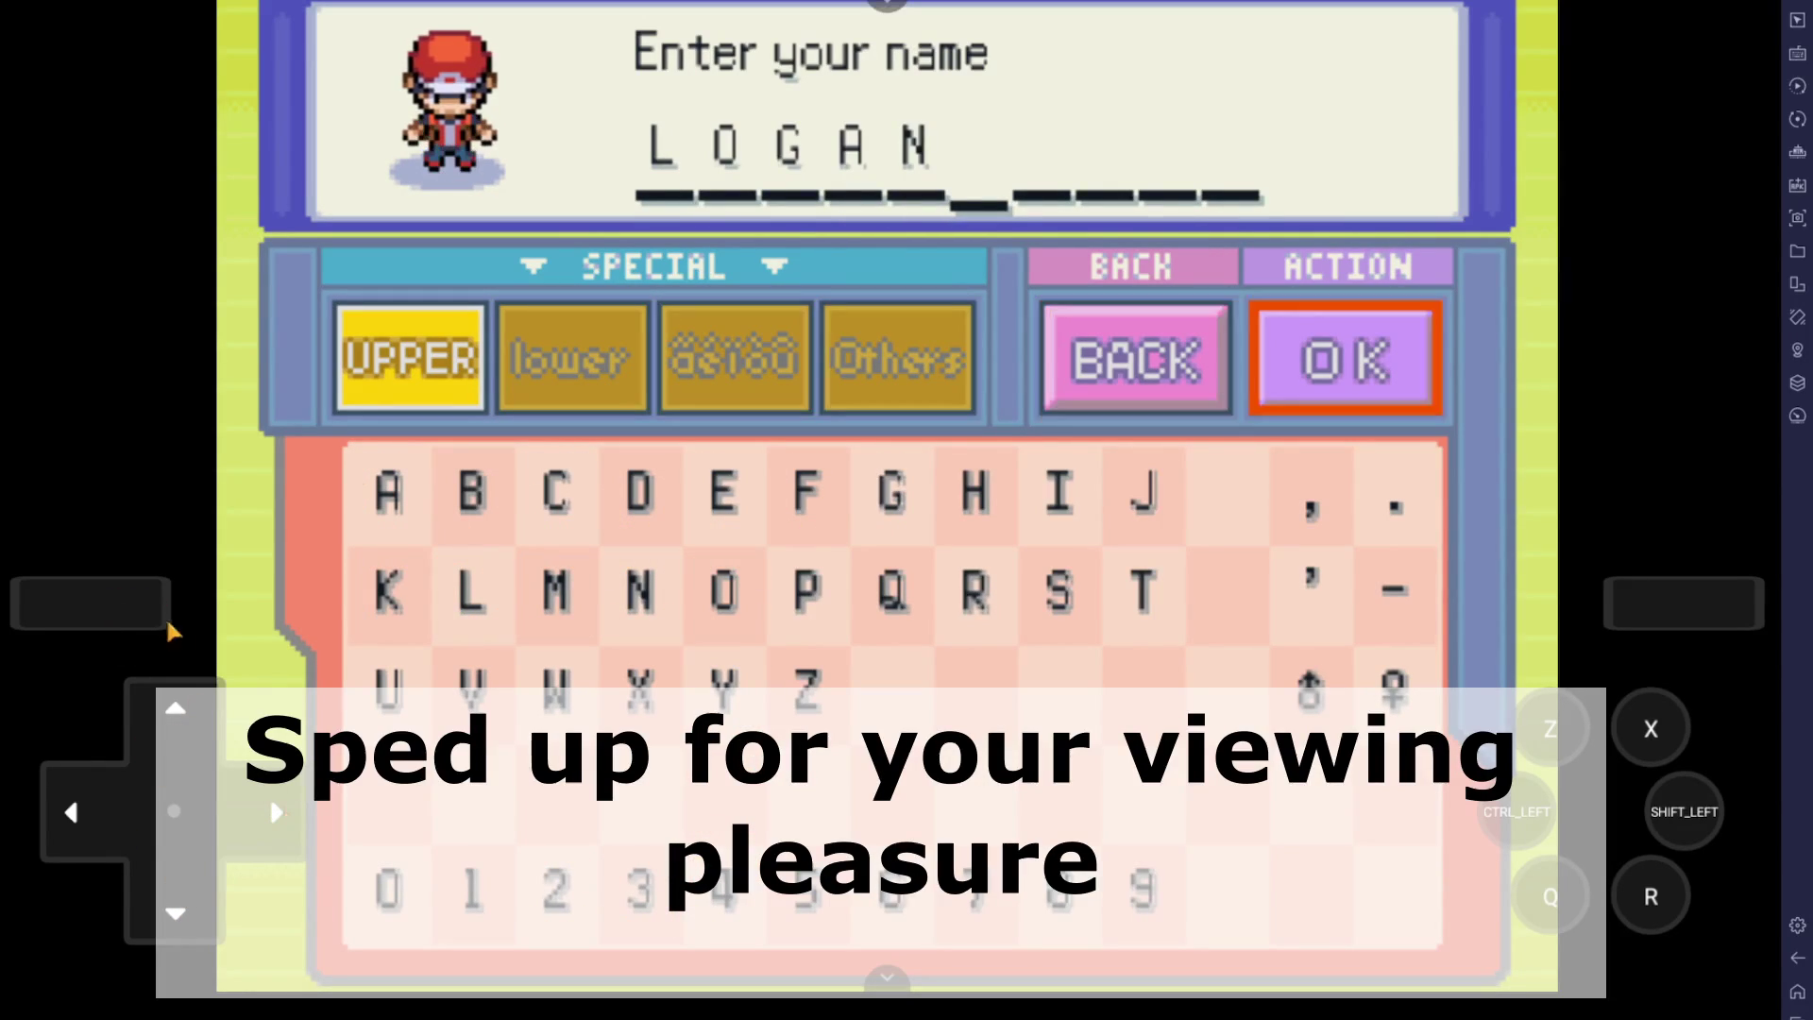
Confirm the player name LOGAN and reach the Easy/Normal/Hard difficulty prompt.
click(1345, 357)
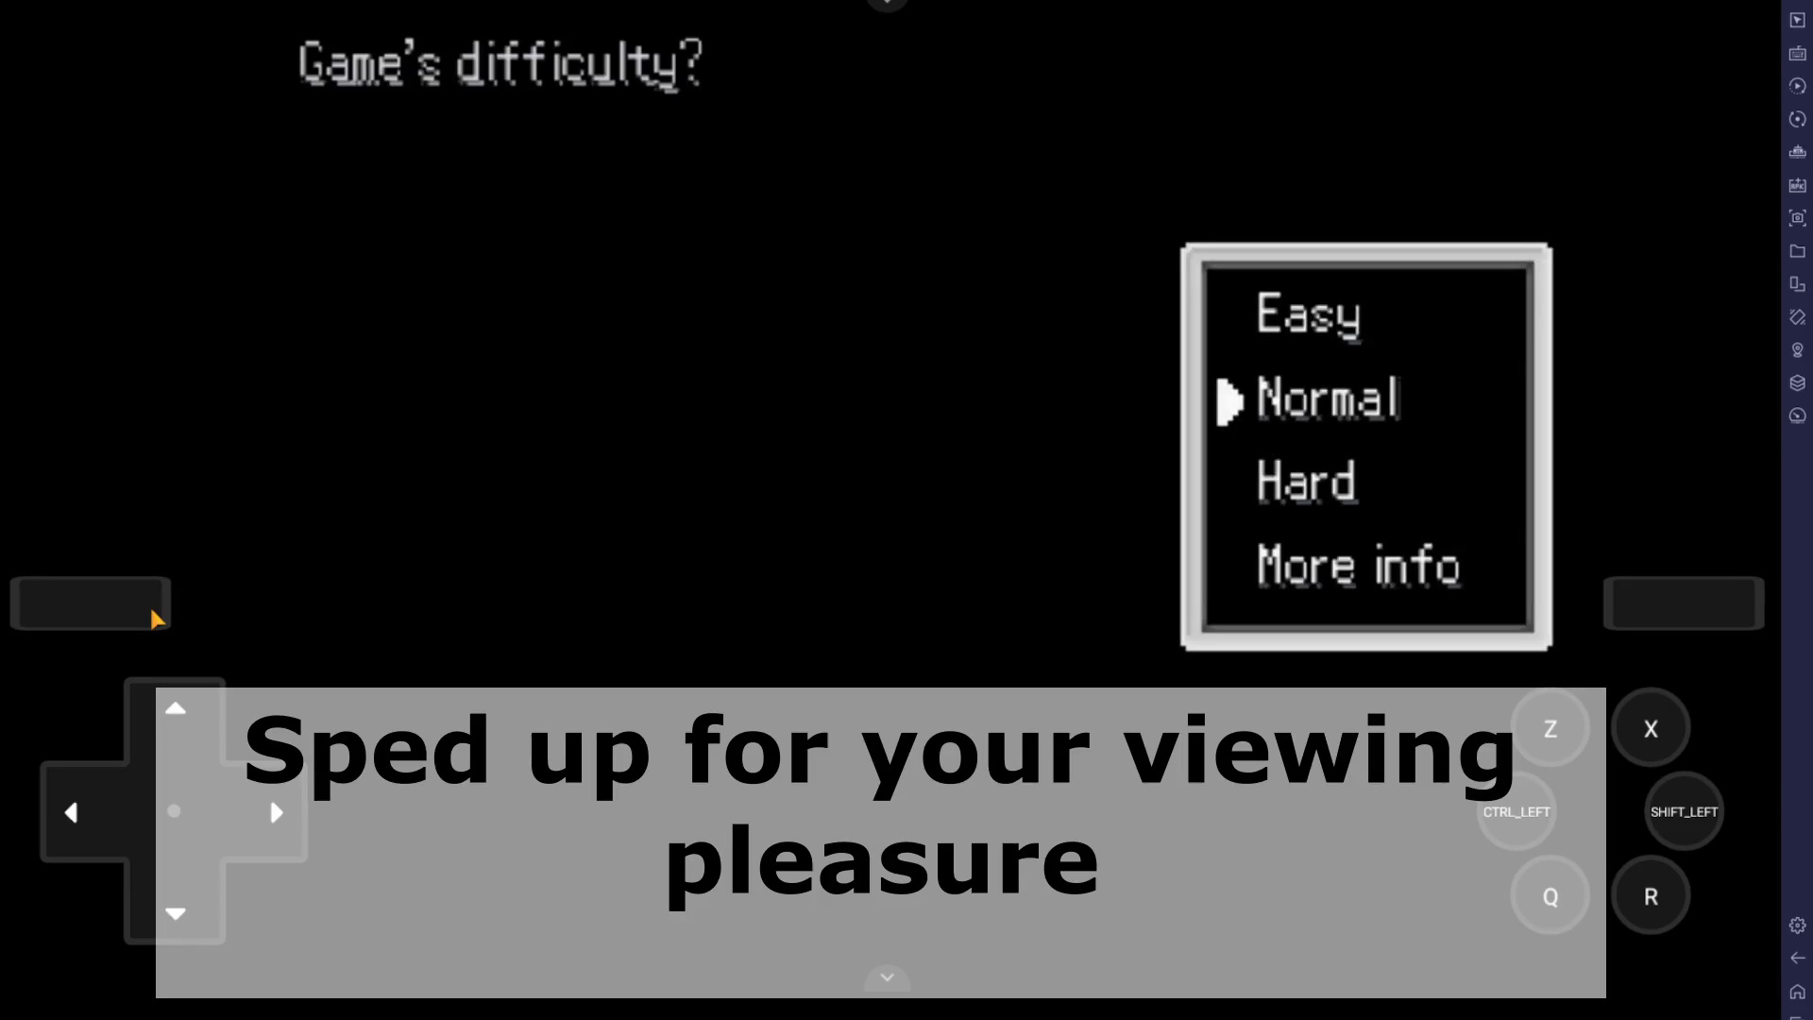